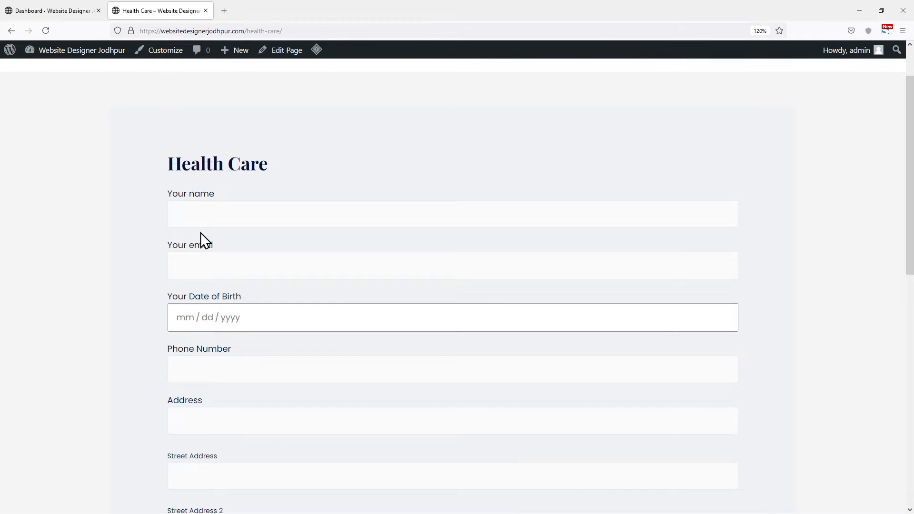
Step: Review the Health Care form's name, email, birth date, phone and address fields, then return to the dashboard
scroll("down", 3)
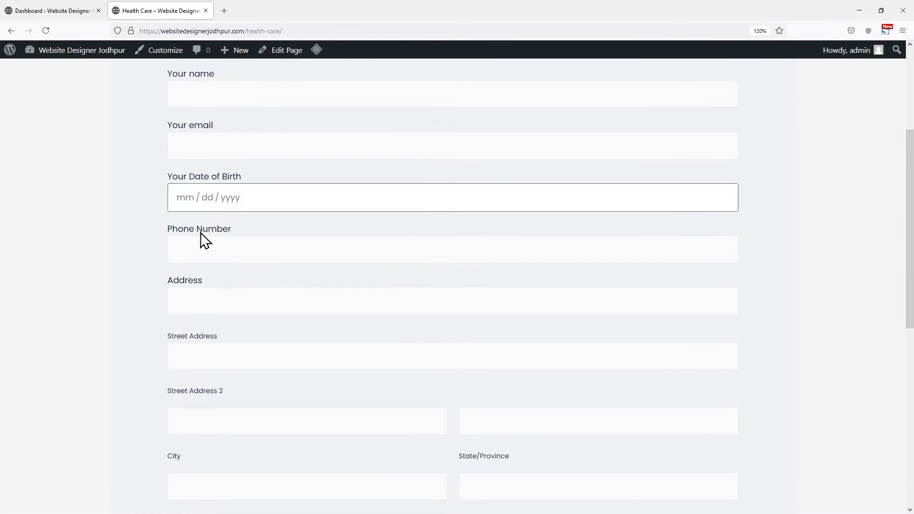
scroll("down", 3)
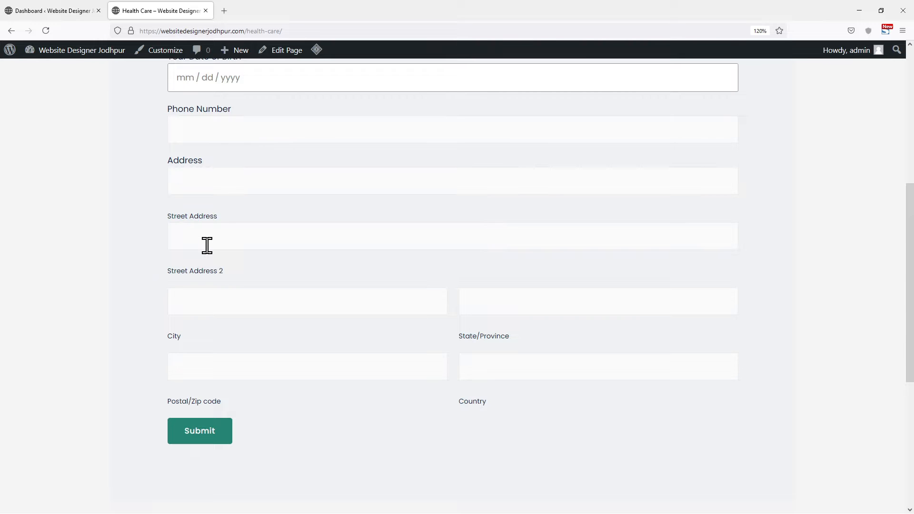
scroll("up", 3)
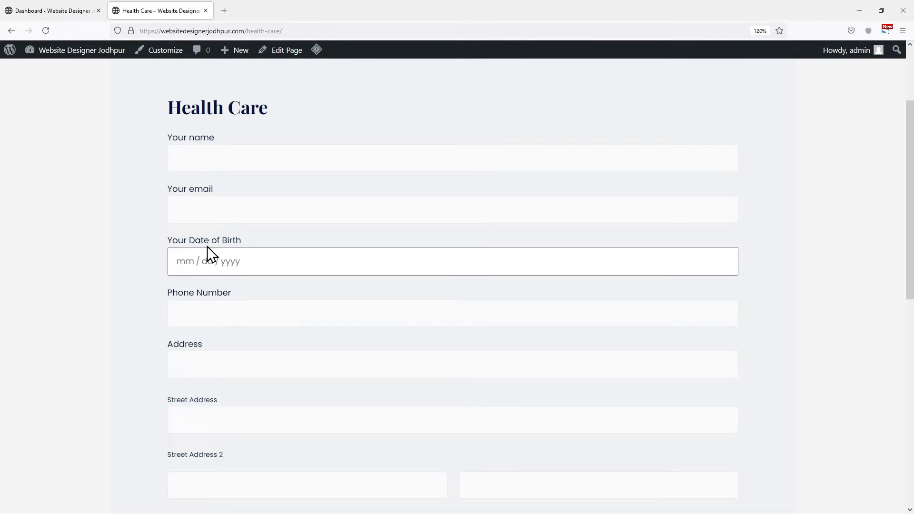
left_click(51, 11)
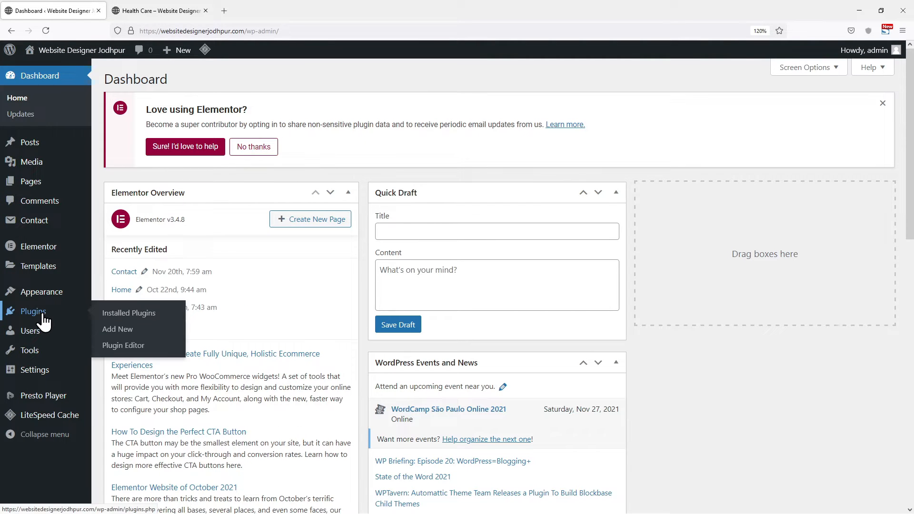
mouse_move(117, 329)
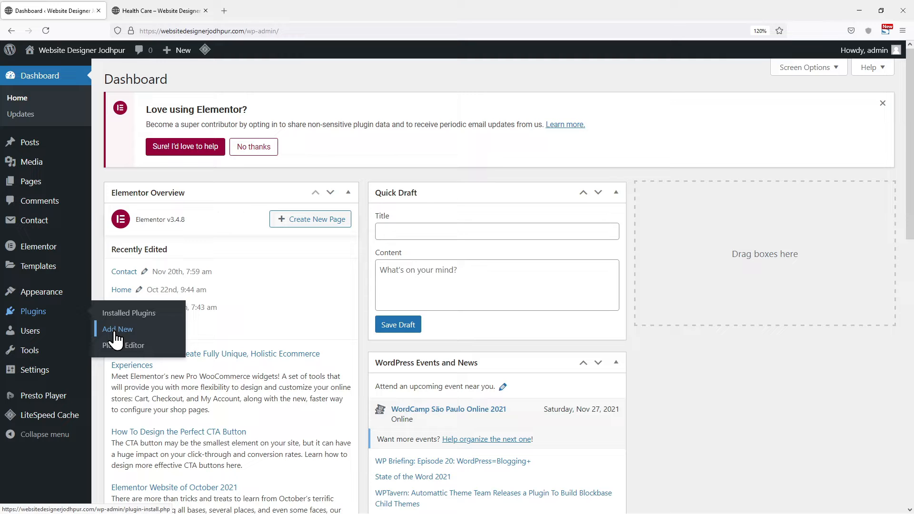
Step: Search the plugin directory for 'contact form 7 multistep'
left_click(117, 330)
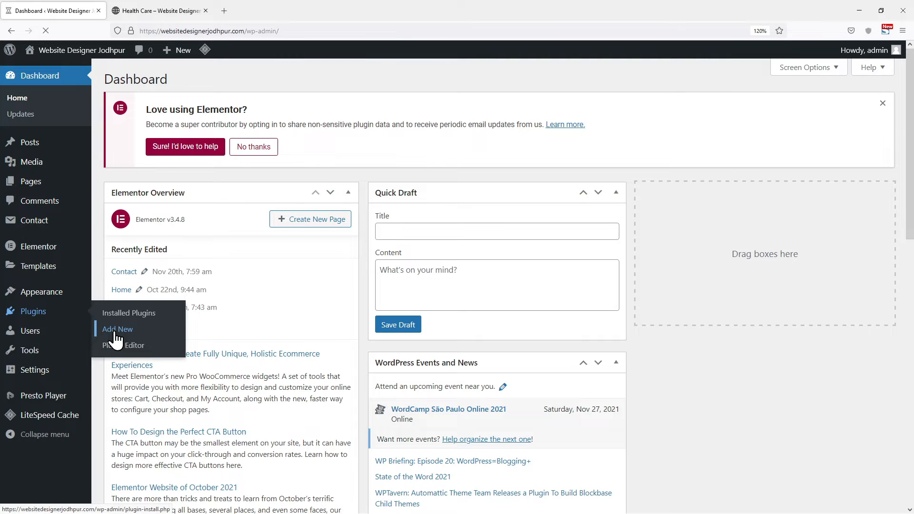
left_click(117, 329)
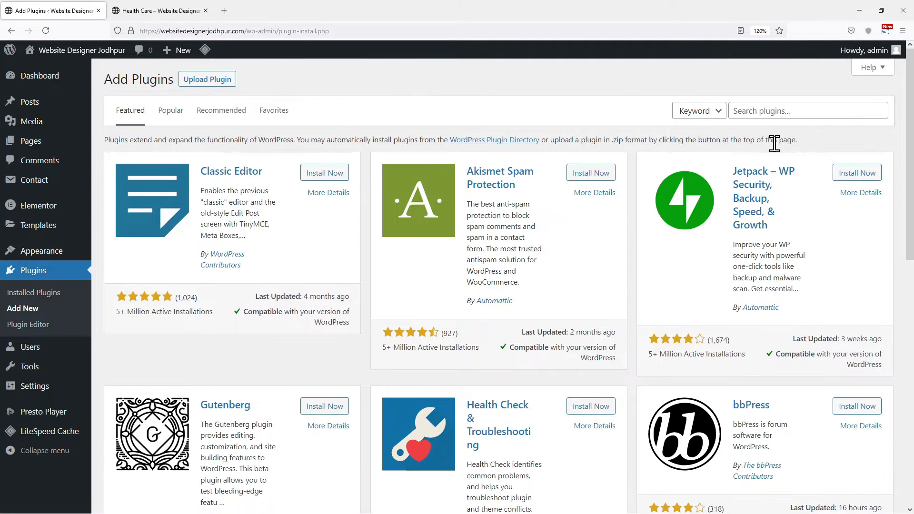
type("contact")
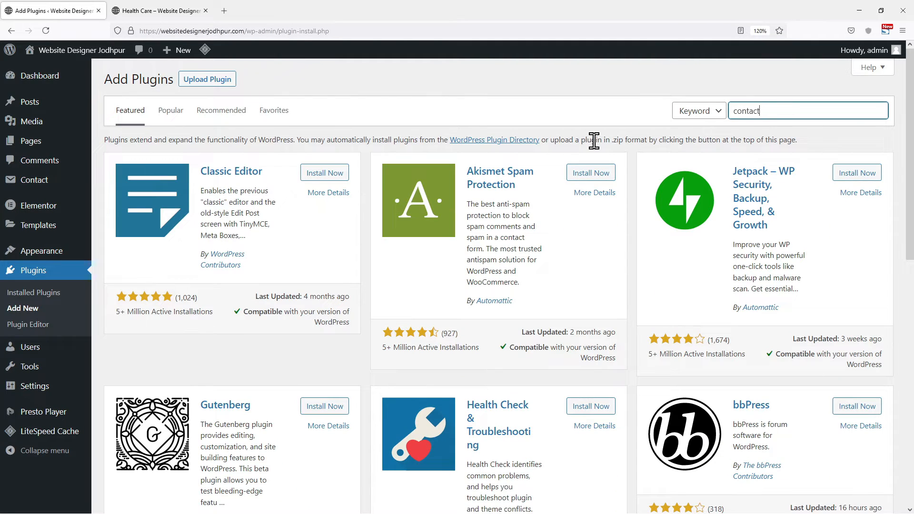
type("form 7 mu")
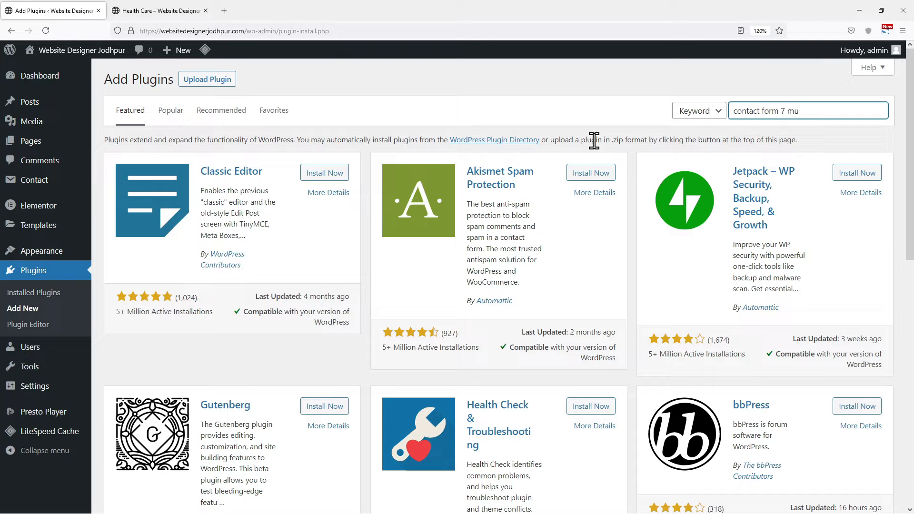
key("Return")
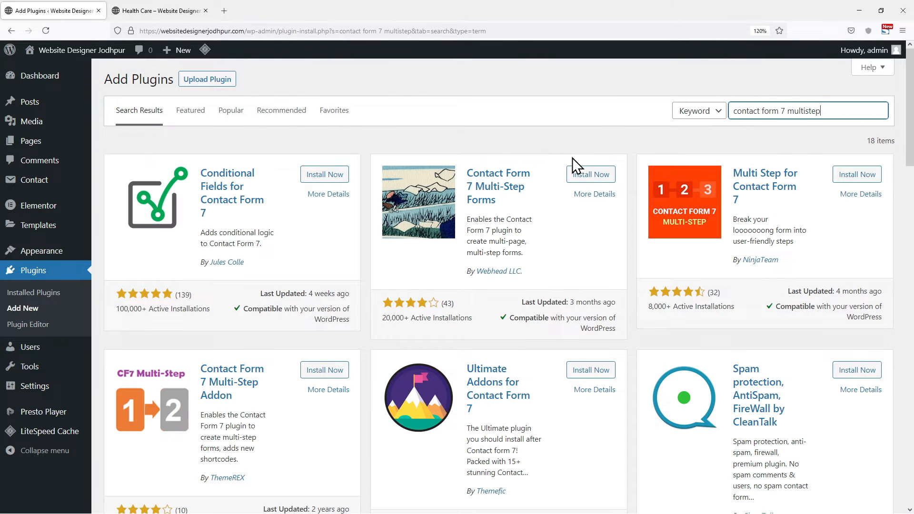
mouse_move(590, 174)
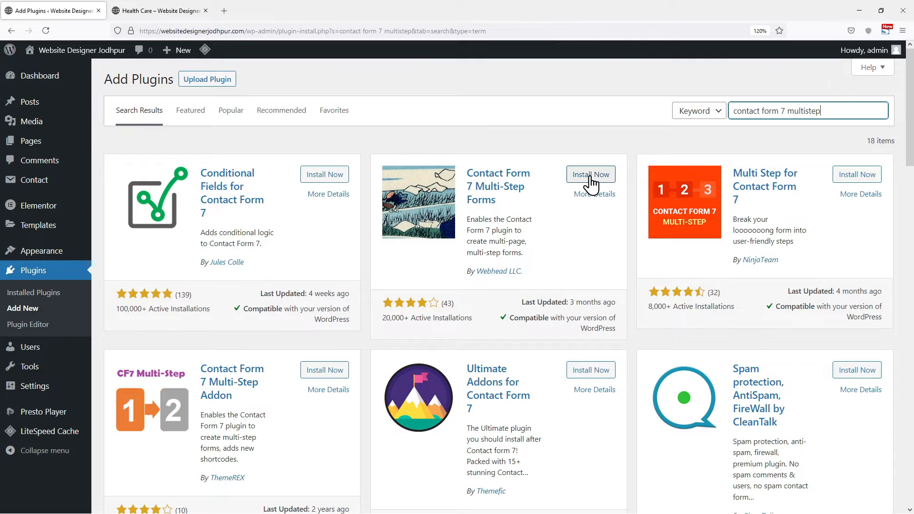
Step: Install and activate the Contact Form 7 Multi-Step Forms plugin
left_click(590, 174)
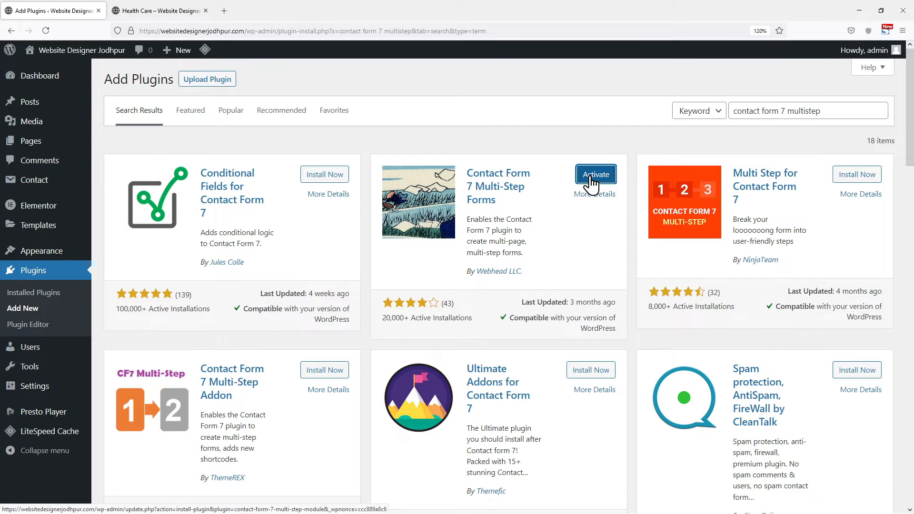
left_click(595, 175)
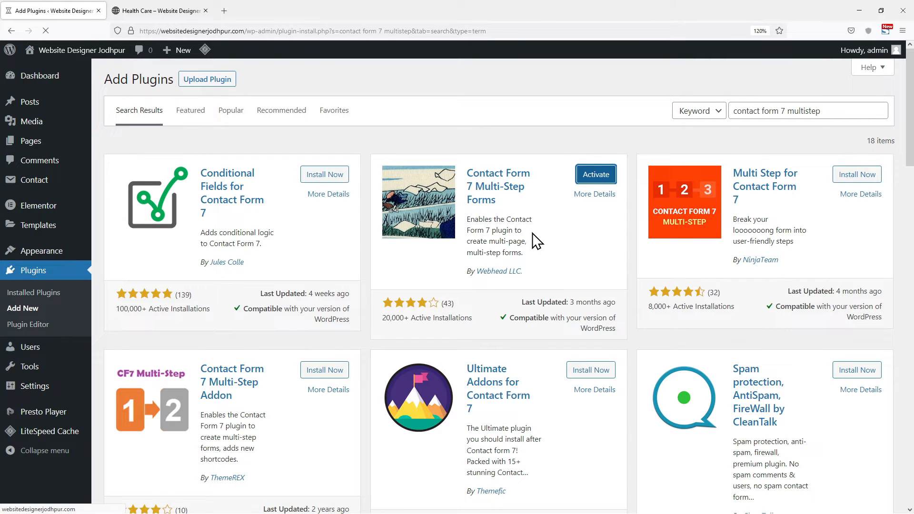
left_click(595, 174)
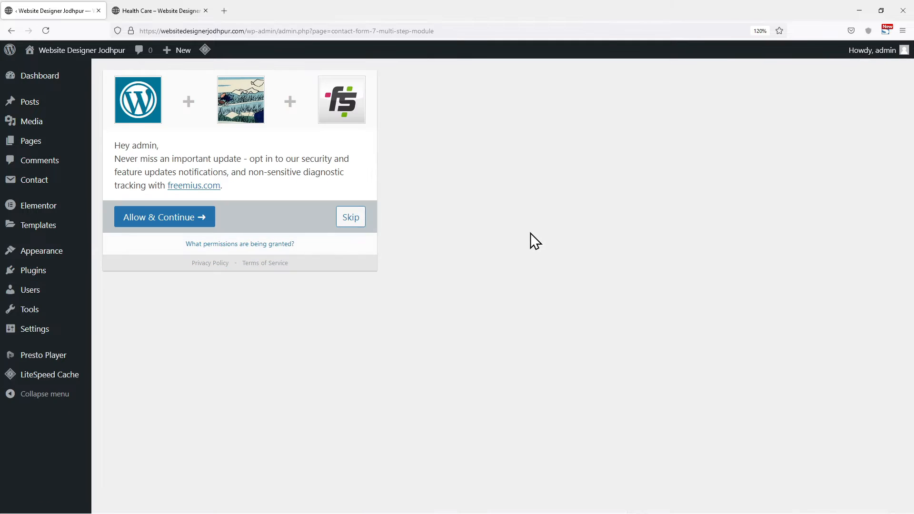
Step: Skip the Freemius tracking opt-in to reach the installed plugins list
left_click(351, 216)
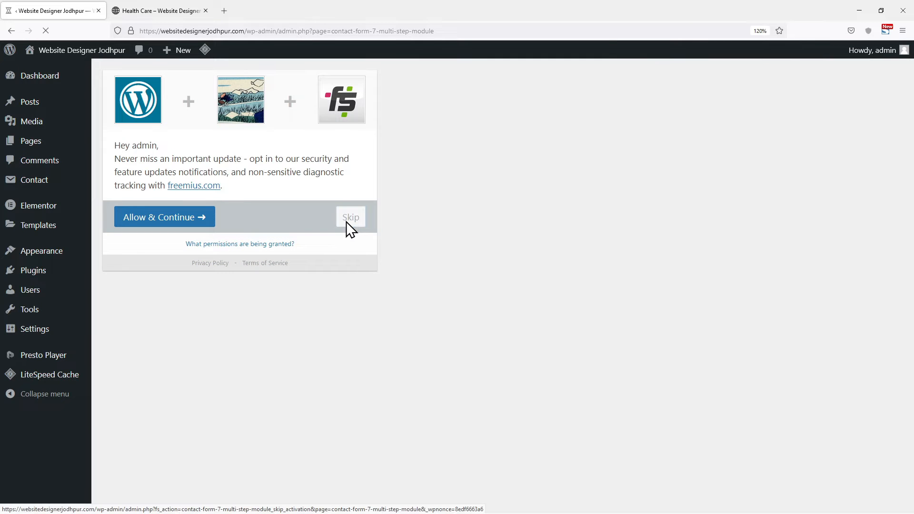
left_click(350, 216)
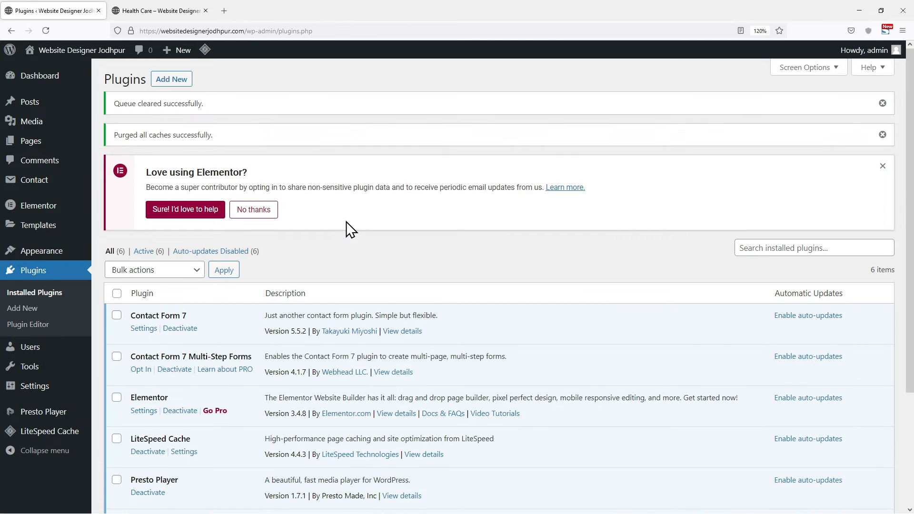
mouse_move(218, 227)
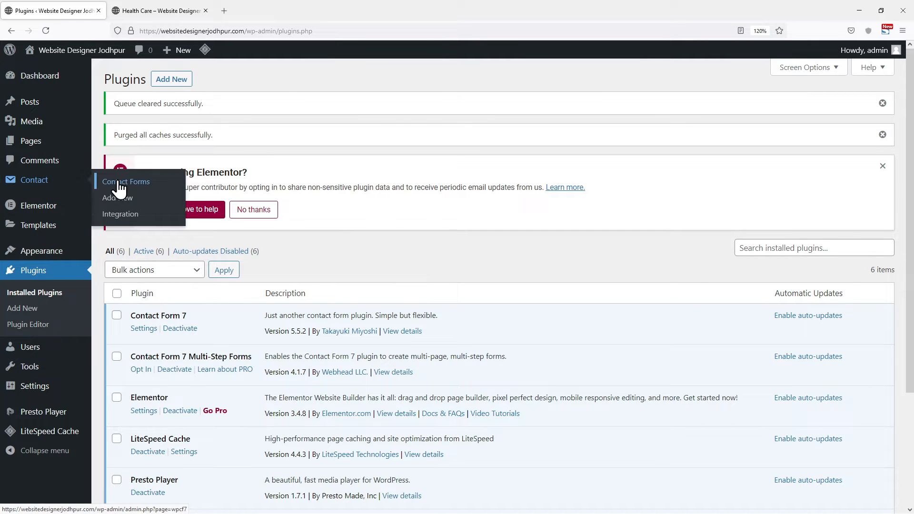
Step: Open the Health contact form for editing and scroll to its form template
left_click(126, 182)
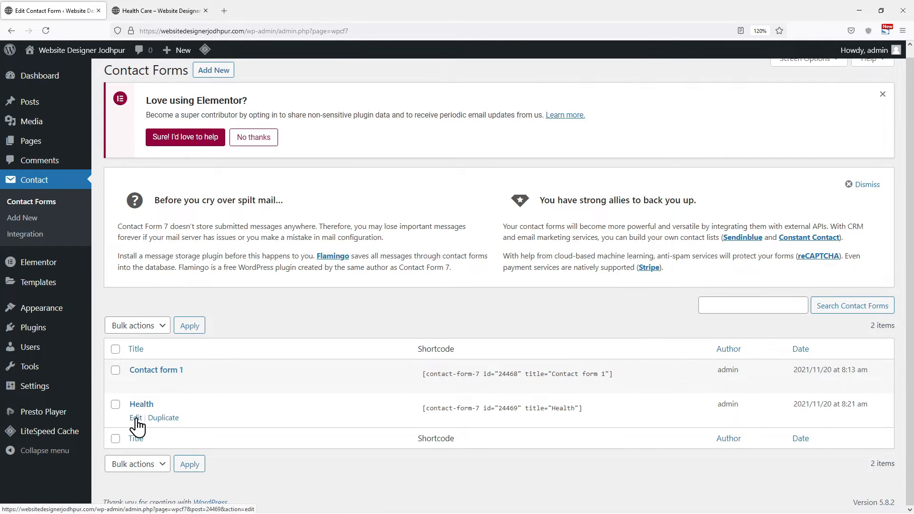
left_click(136, 418)
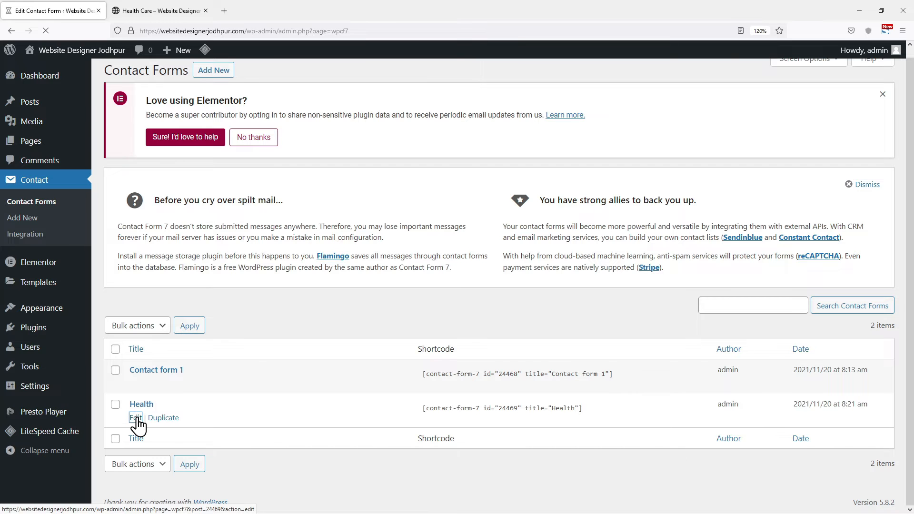
left_click(135, 417)
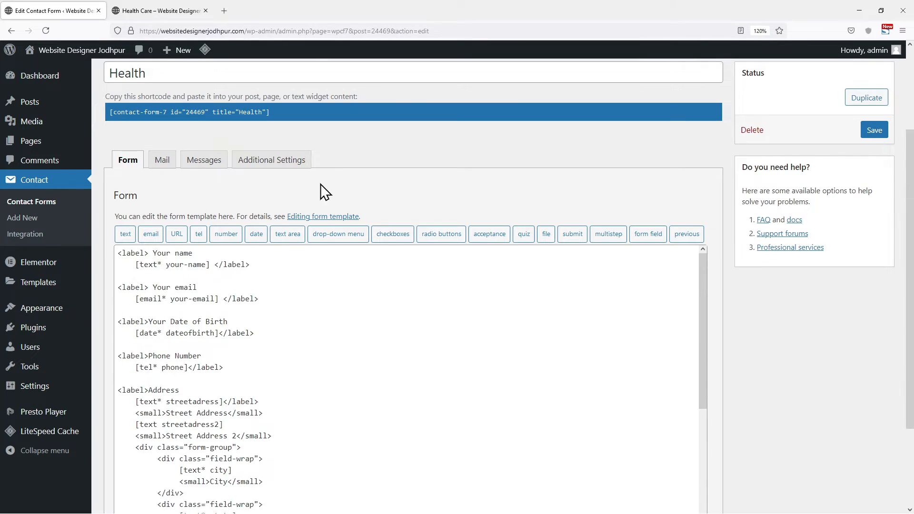
scroll("down", 3)
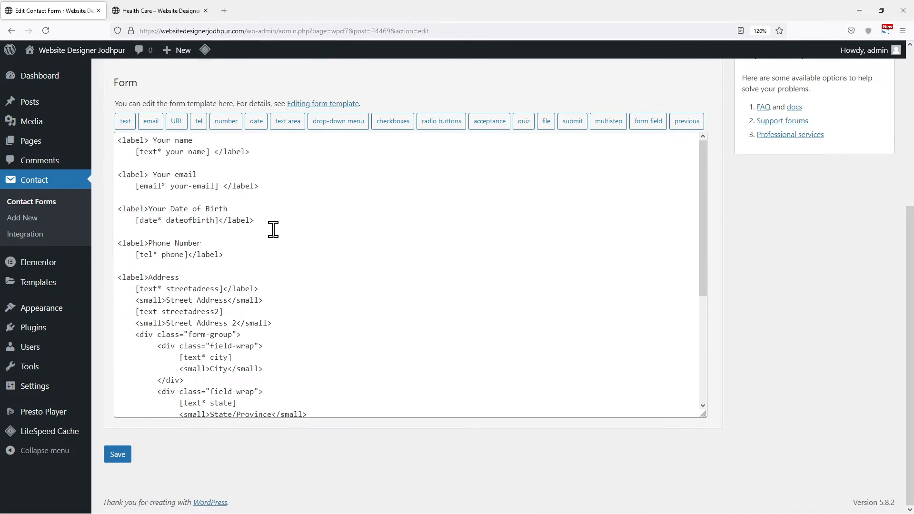
scroll("up", 3)
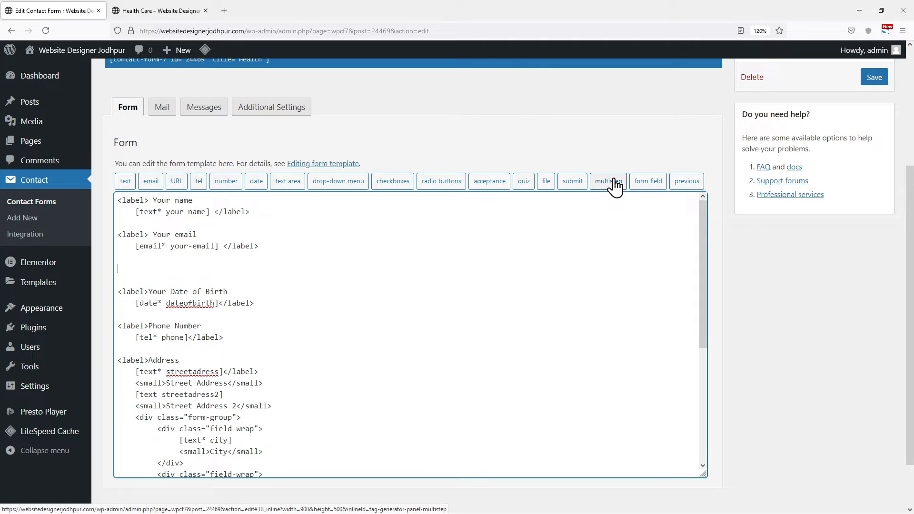
Step: Create a multistep tag named 'step1' with First Step ticked
left_click(608, 181)
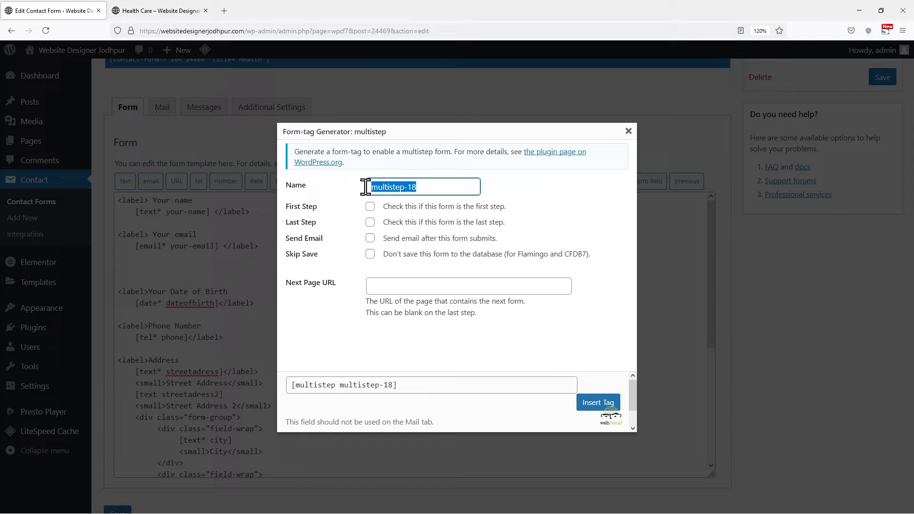
type("step")
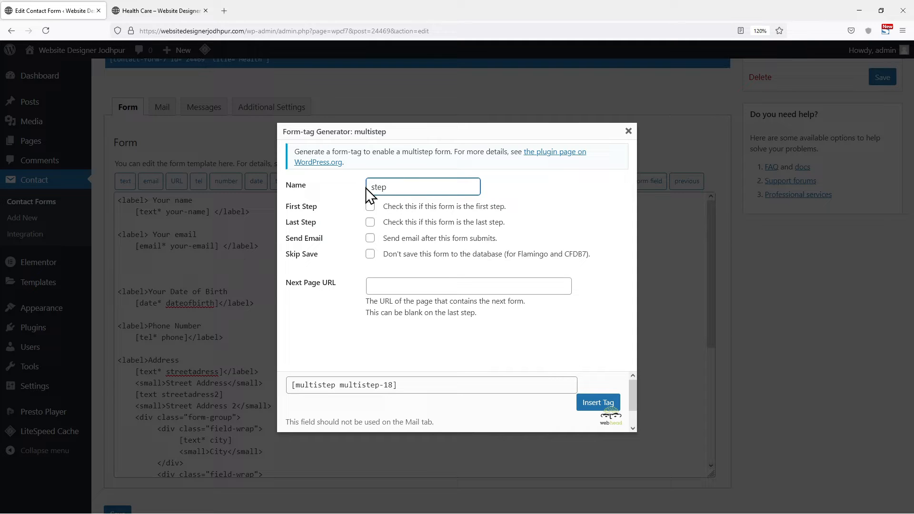
type("1")
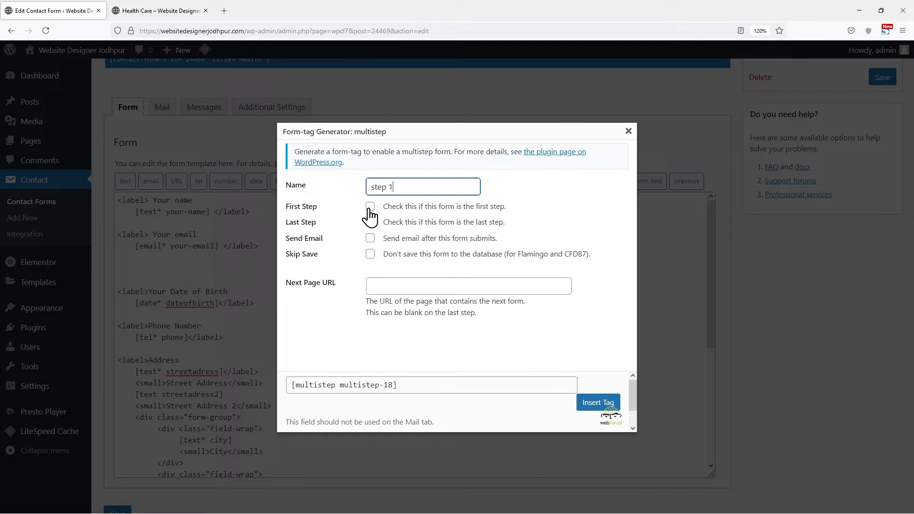
left_click(370, 205)
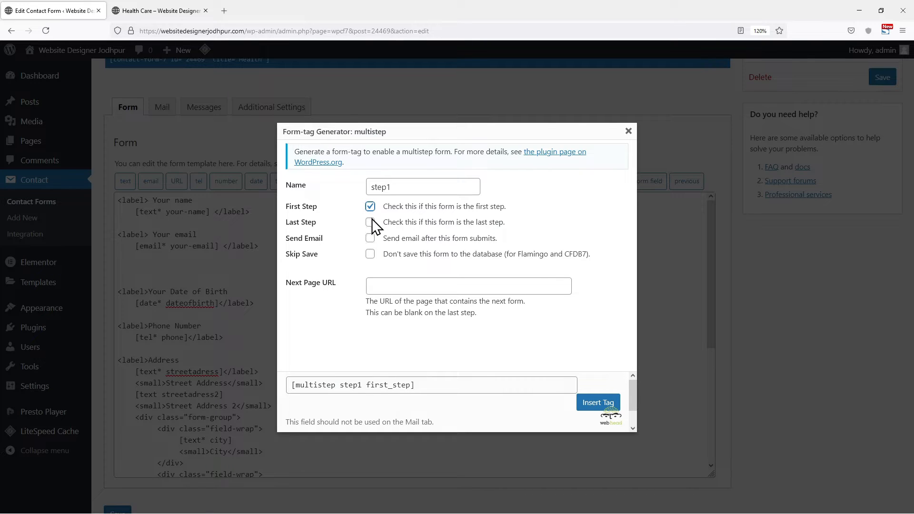
left_click(468, 285)
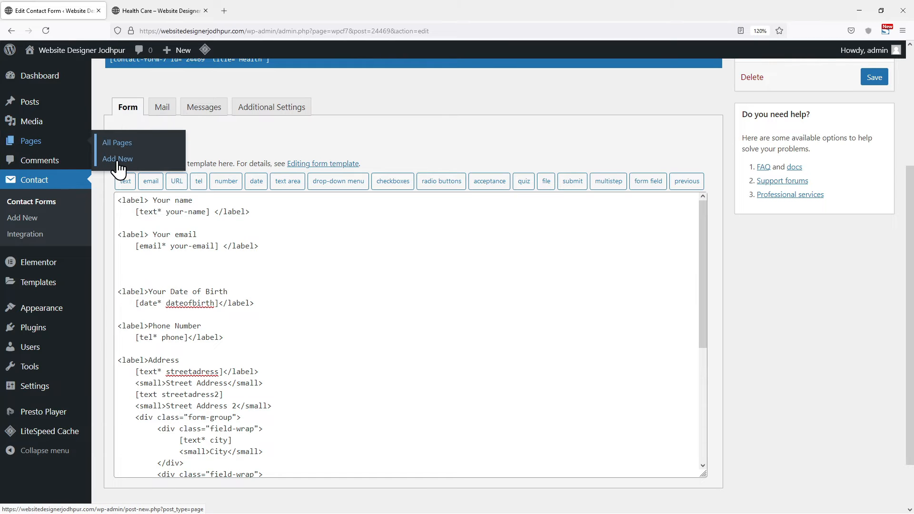
Step: Create a new page titled 'Step 2' and publish it
left_click(117, 159)
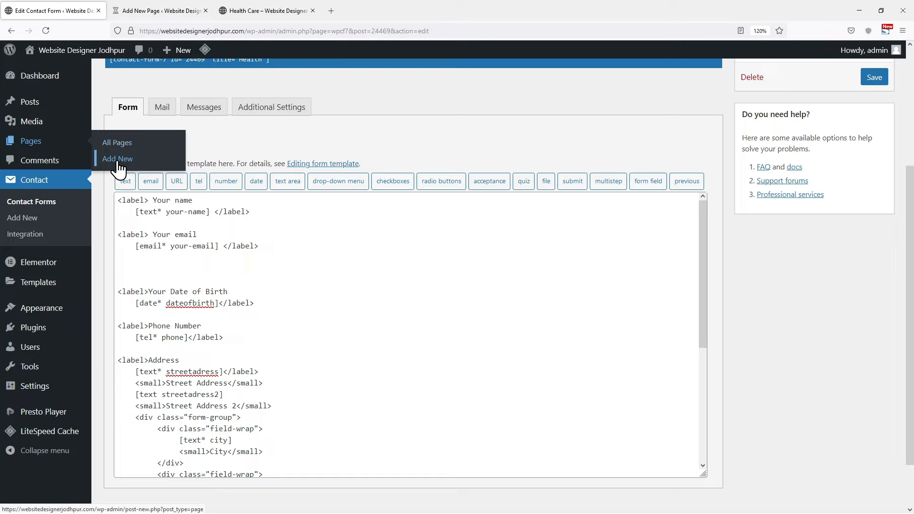
left_click(117, 159)
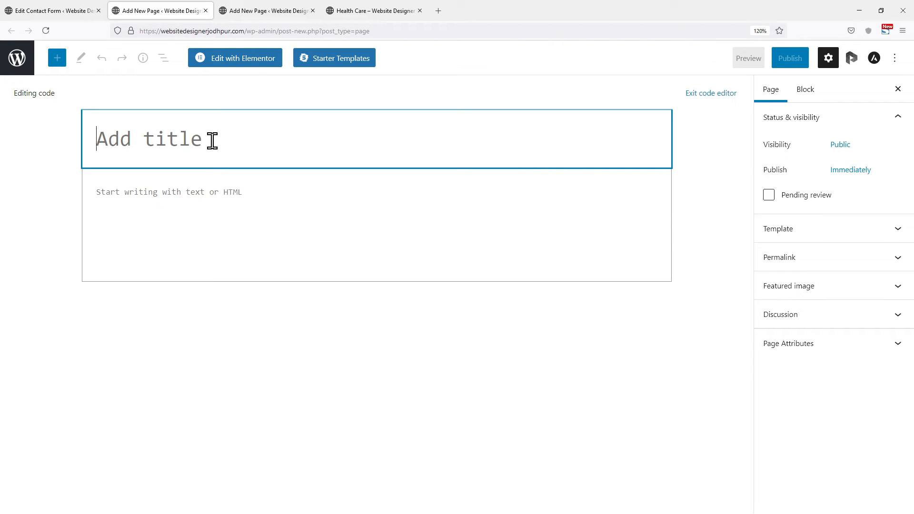
type("Step 2")
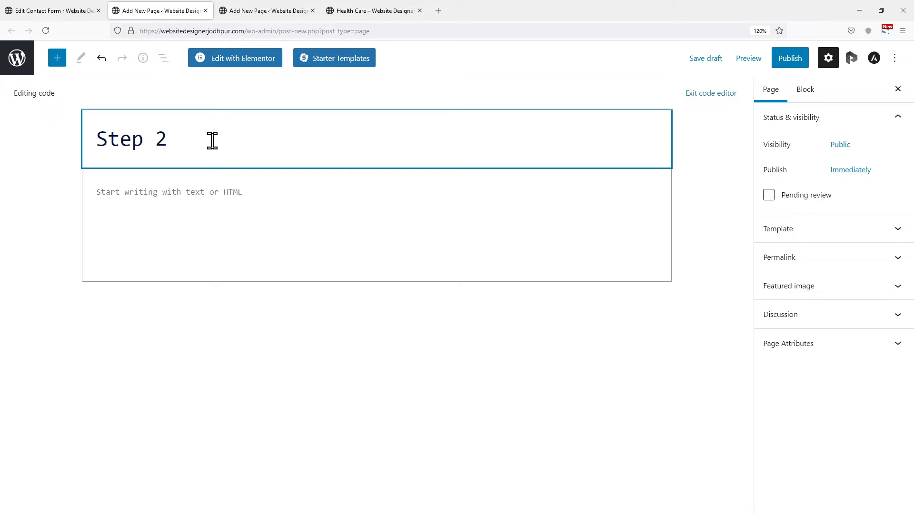
left_click(166, 139)
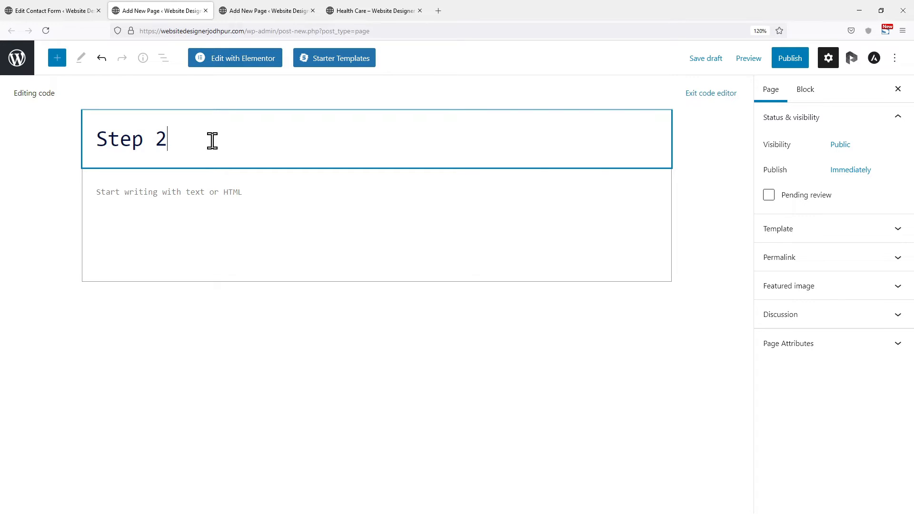
Step: Title the second new page 'Step 3' and publish it
left_click(790, 58)
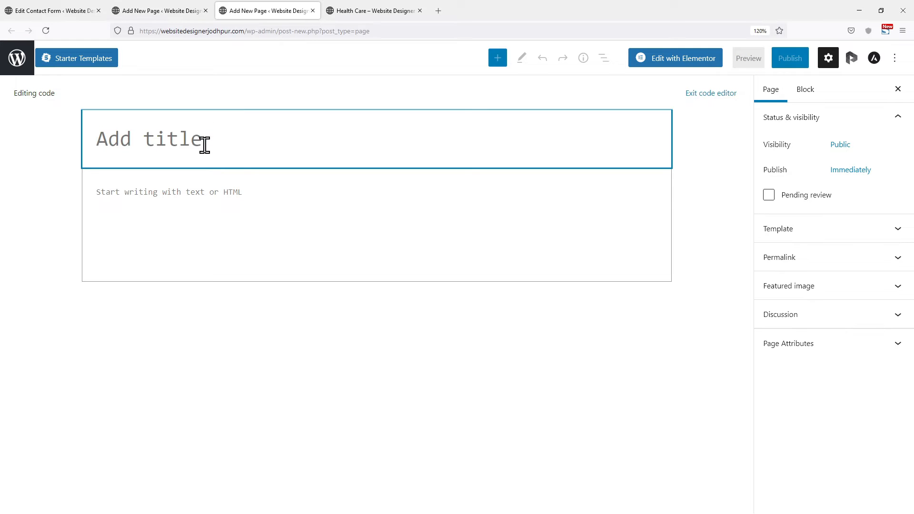
type("St")
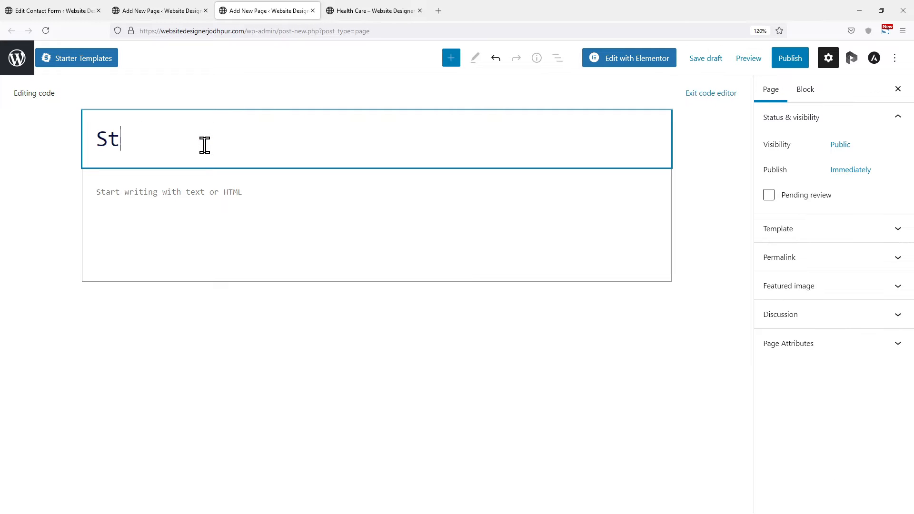
type("ep 3")
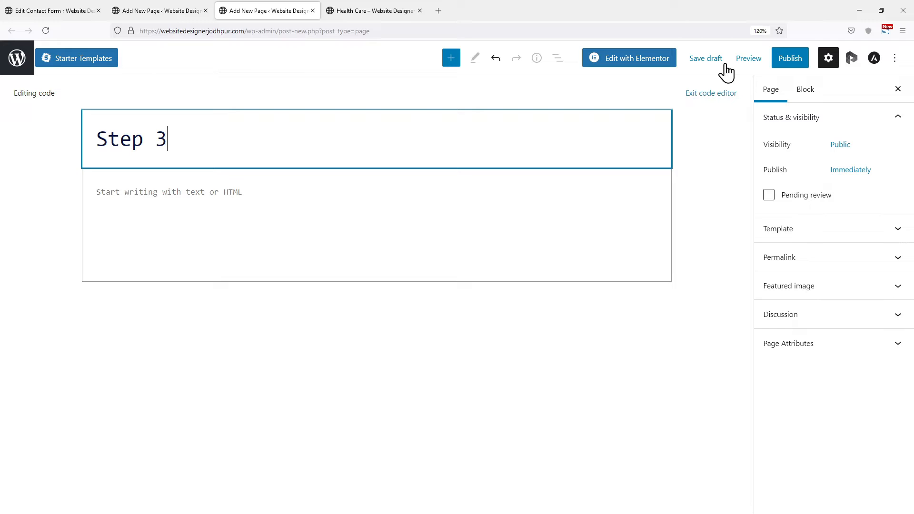
left_click(790, 58)
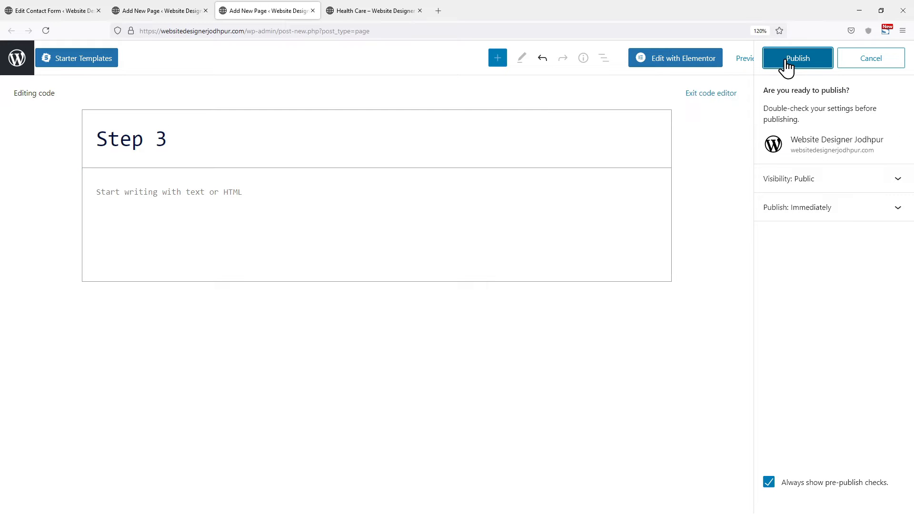
left_click(797, 58)
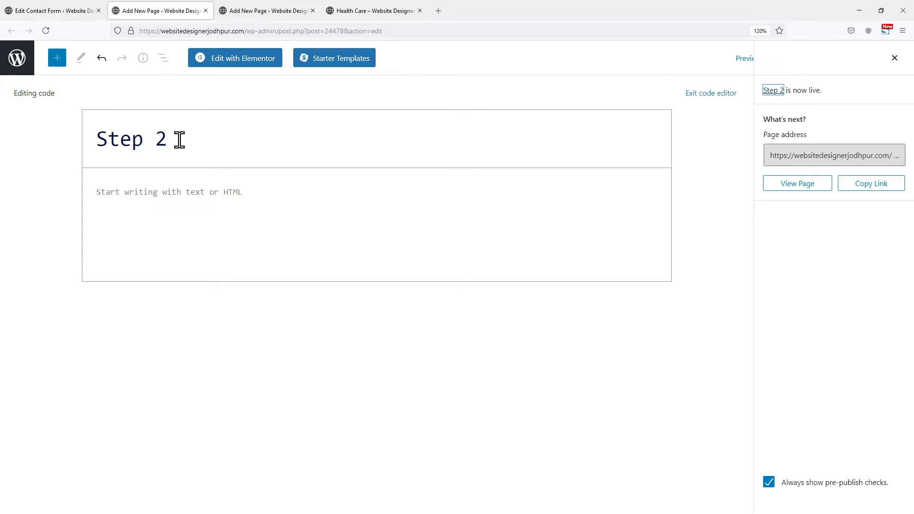
left_click(873, 183)
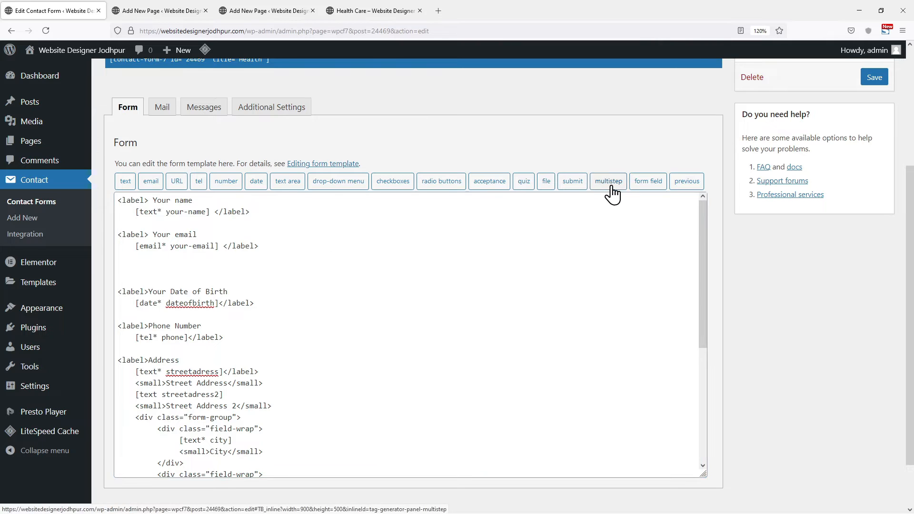
left_click(608, 181)
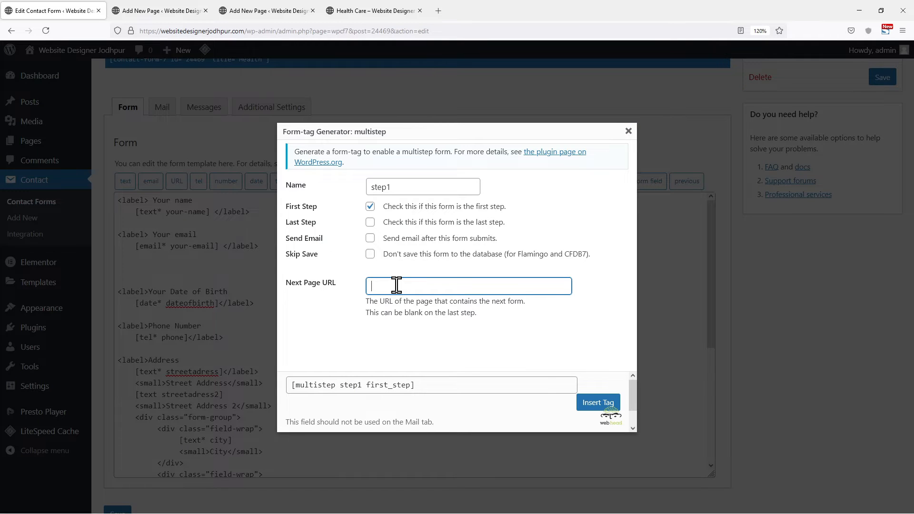
type("https://websitedesignerjodhpur.com/step-2/")
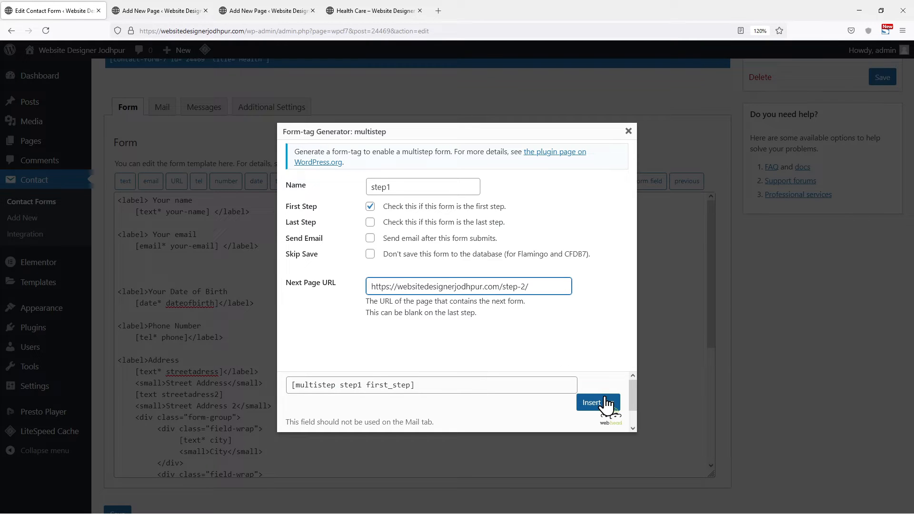
left_click(593, 402)
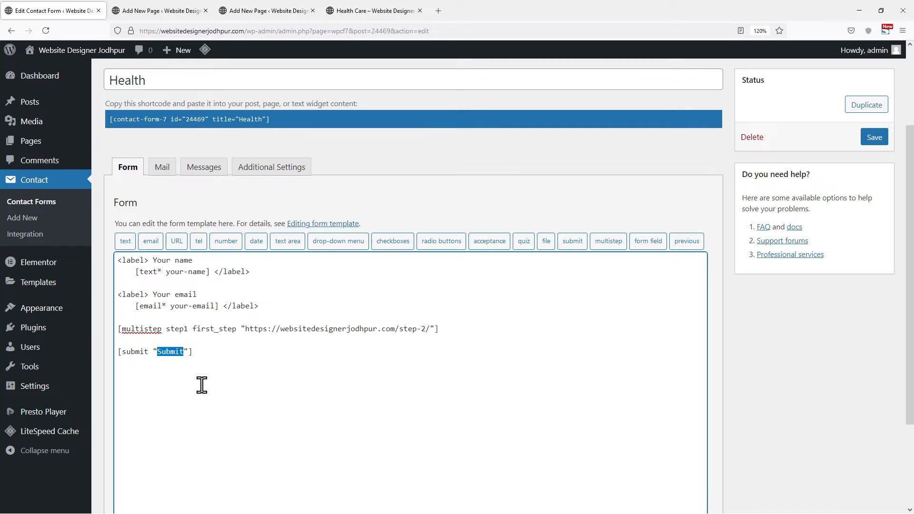
Step: Change the submit button label to 'Next' and save the Health form
type("Next")
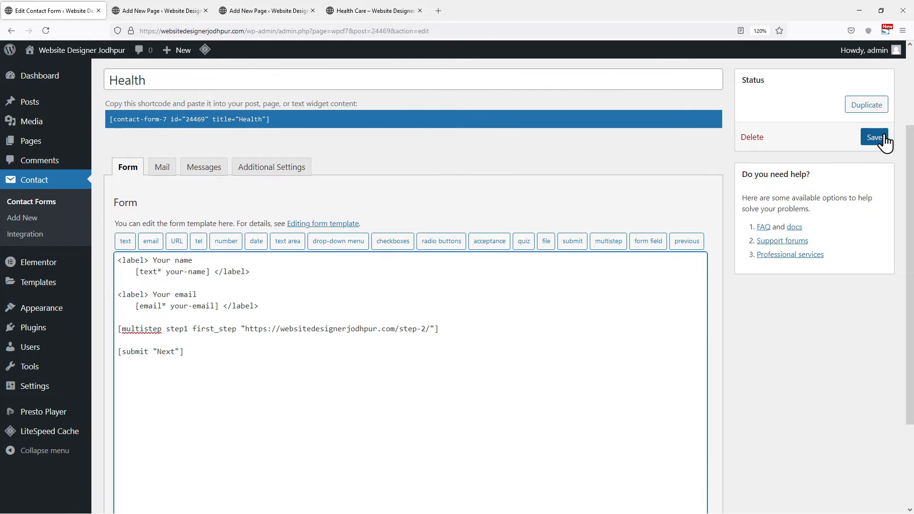
left_click(875, 137)
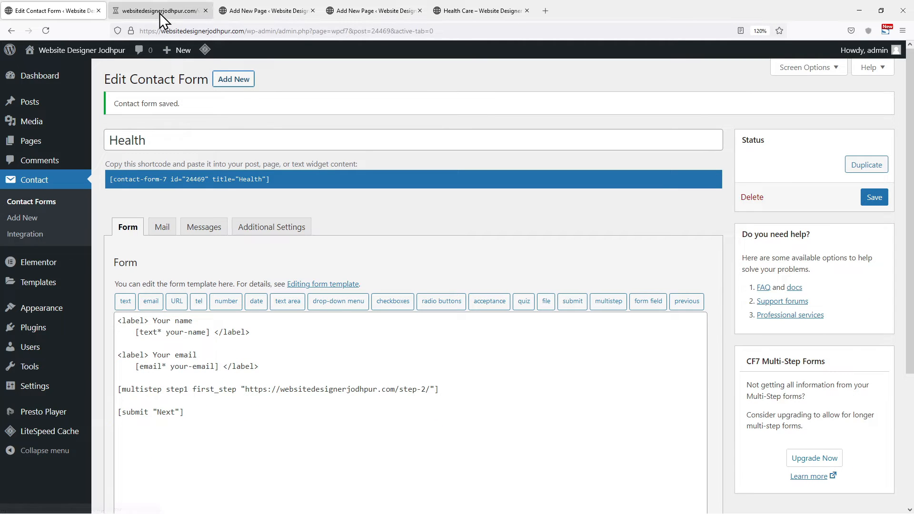
Step: Create a new contact form titled 'Step 2' with date of birth, phone and address fields
left_click(22, 218)
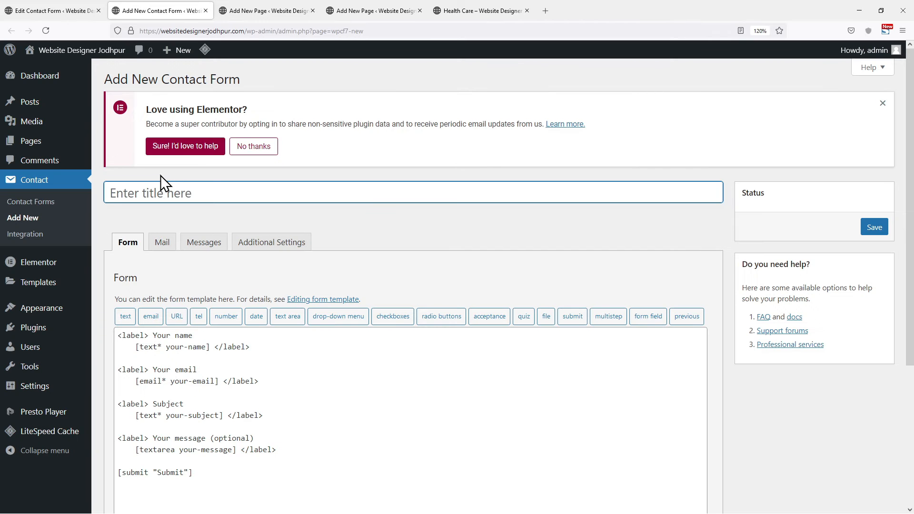
type("S")
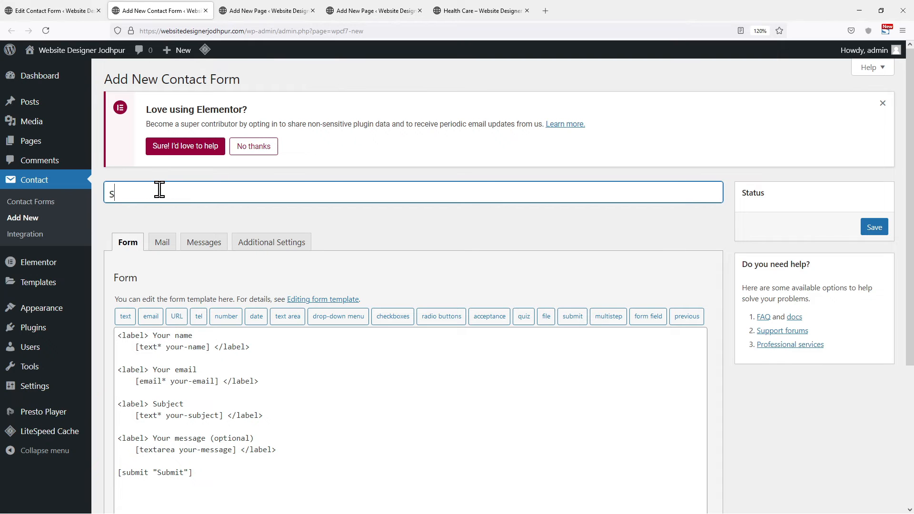
type("tep")
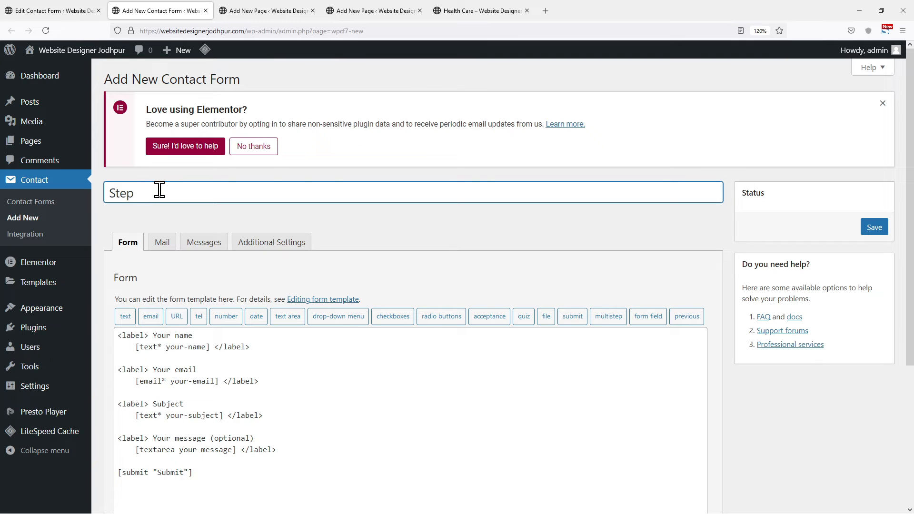
type("2")
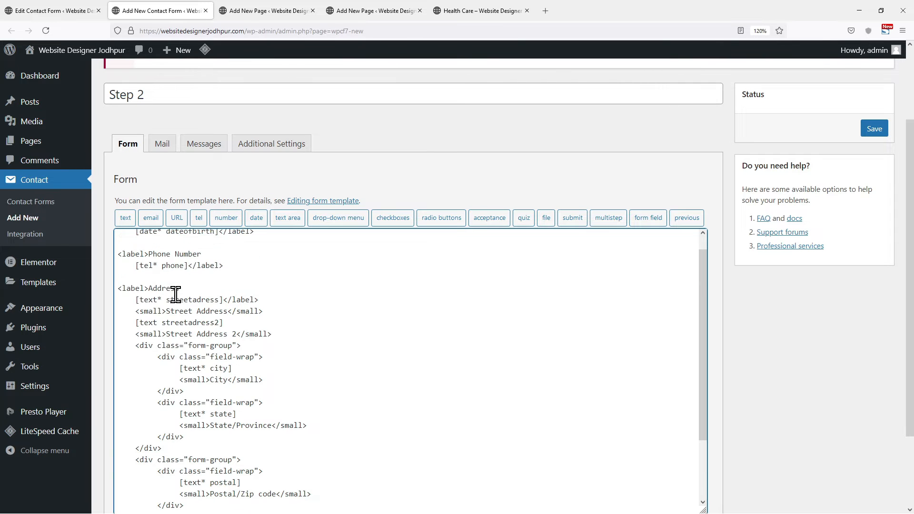
scroll("up", 3)
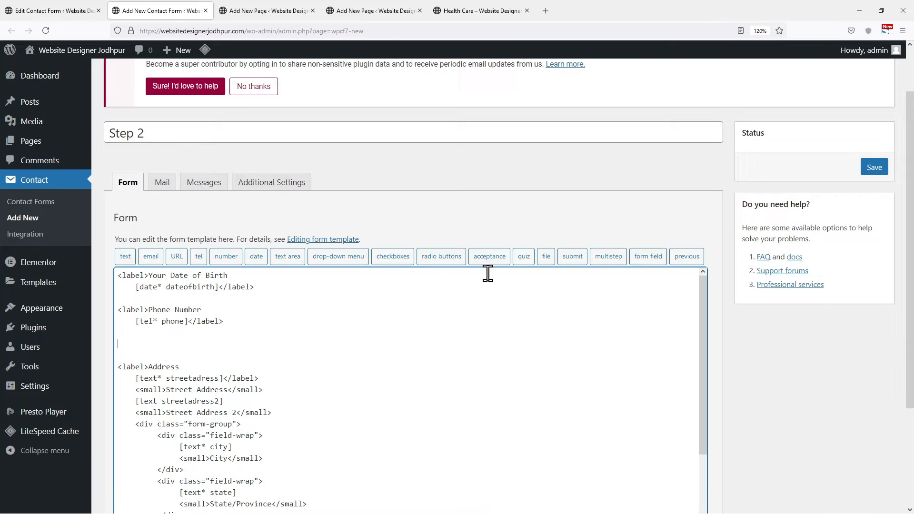
left_click(608, 257)
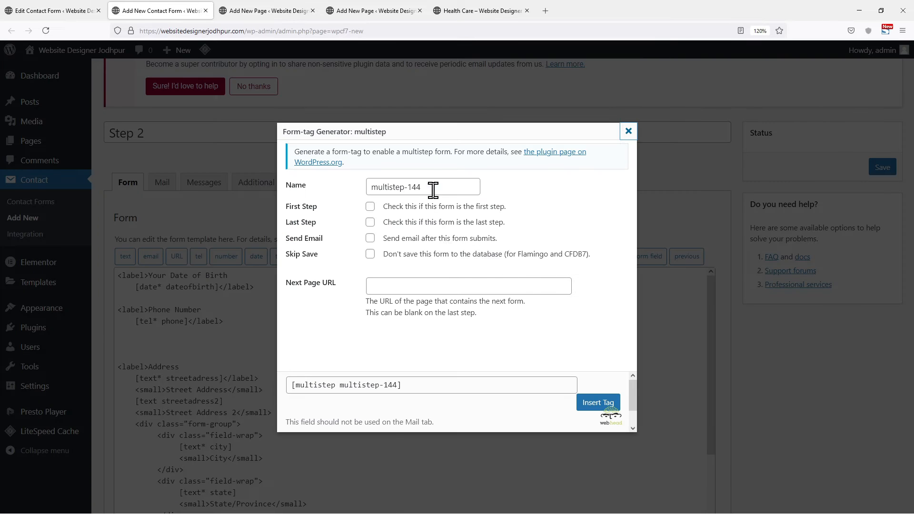
type("step 2")
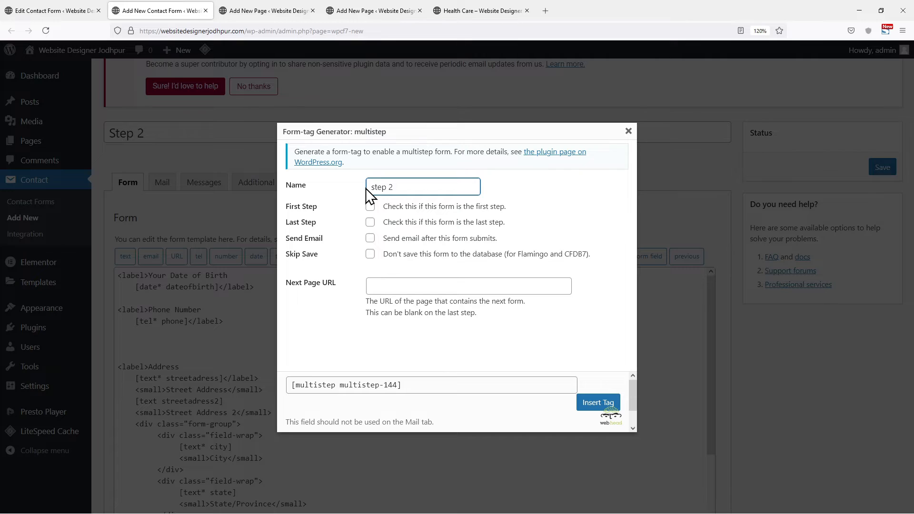
mouse_move(390, 283)
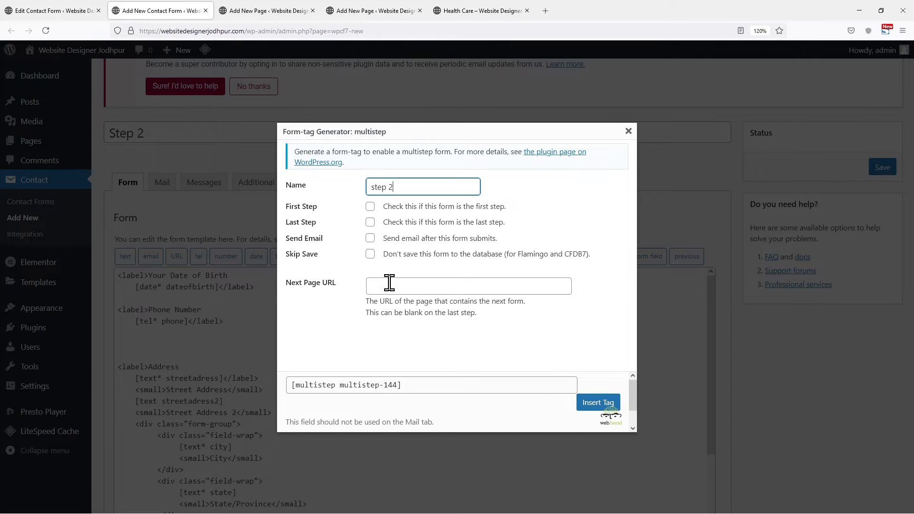
left_click(468, 286)
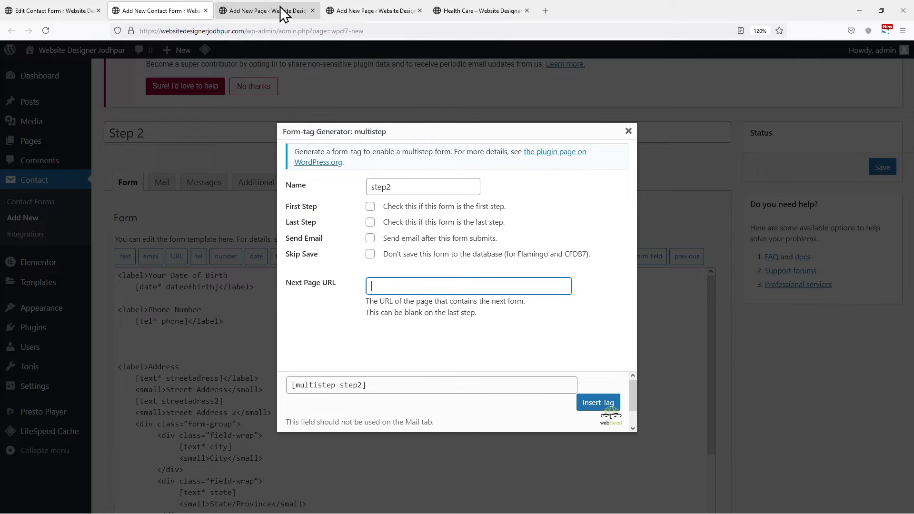
left_click(374, 10)
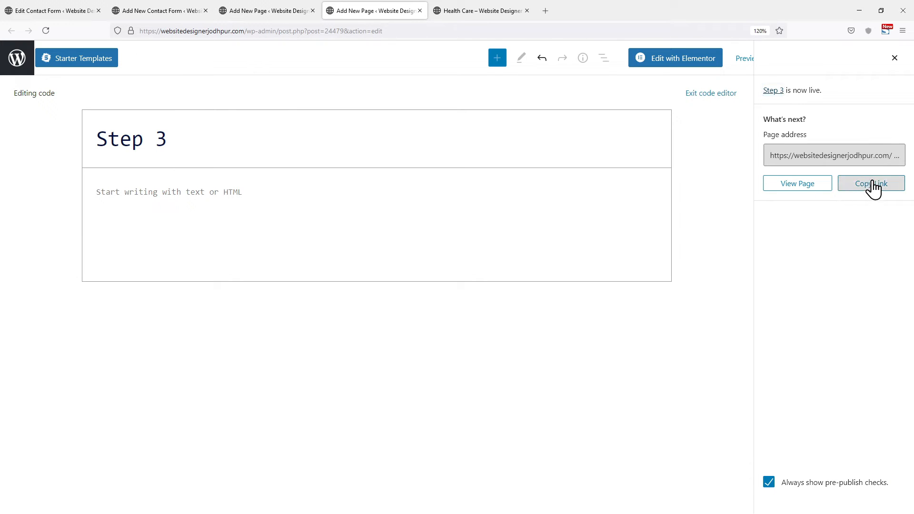
left_click(52, 11)
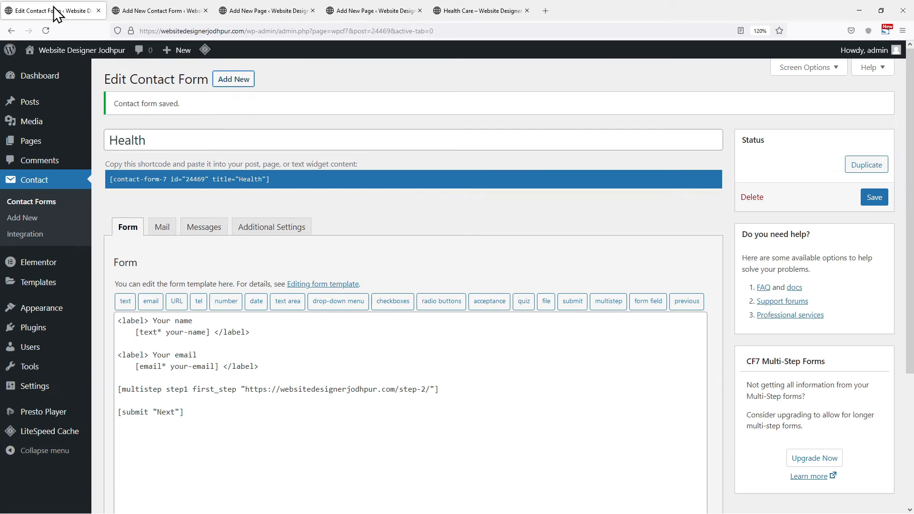
left_click(158, 10)
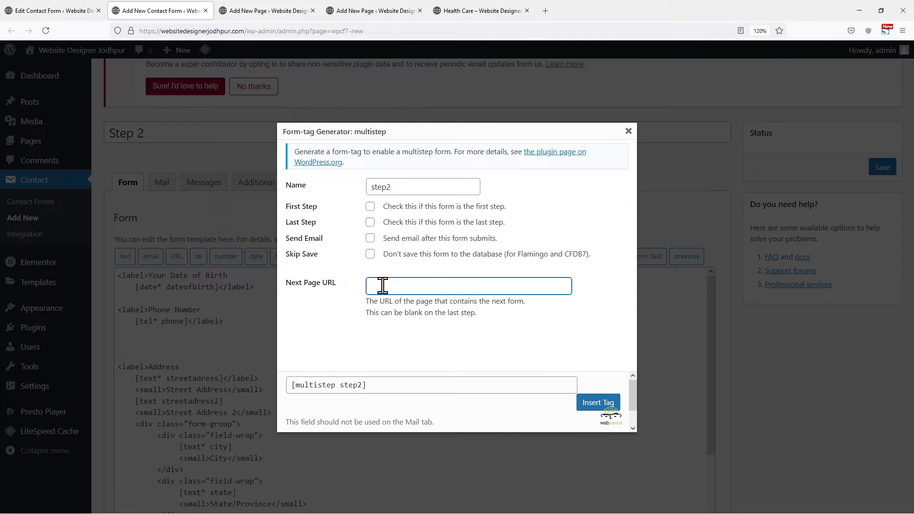
type("https://websitedesignerjodhpur.com/step-3/")
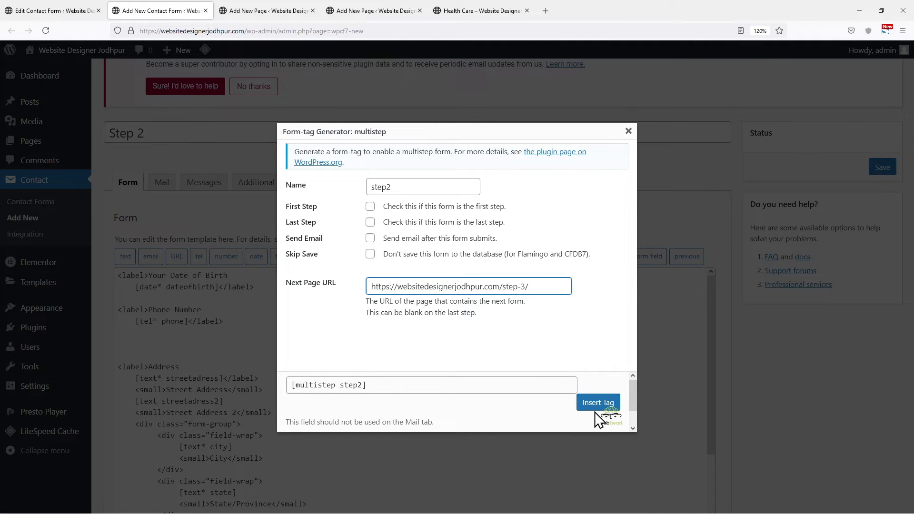
left_click(598, 402)
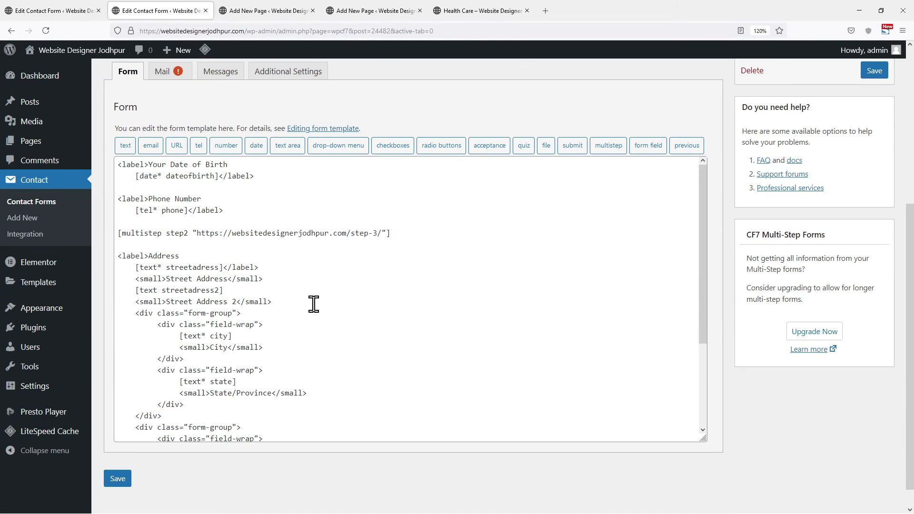
Step: Trim the Step 2 form to date of birth, phone, step2 tag and Submit, and save it
scroll("down", 3)
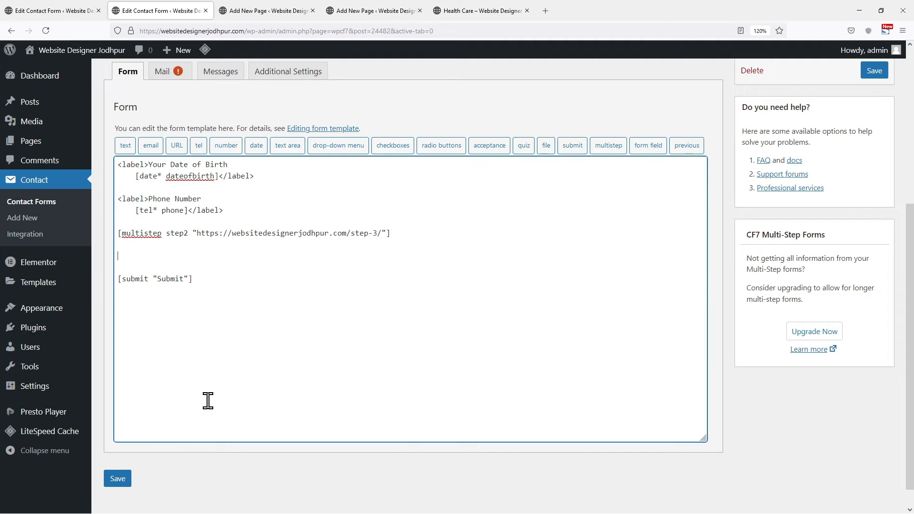
key("Backspace")
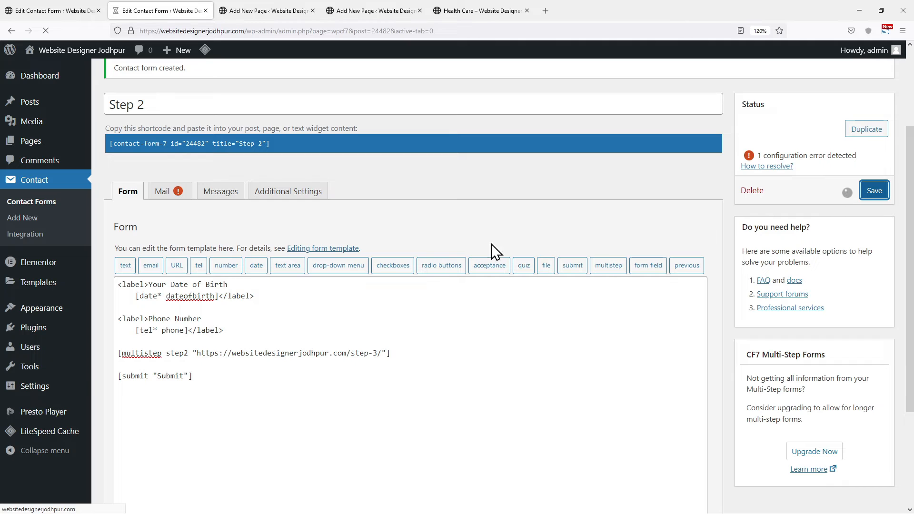
left_click(875, 190)
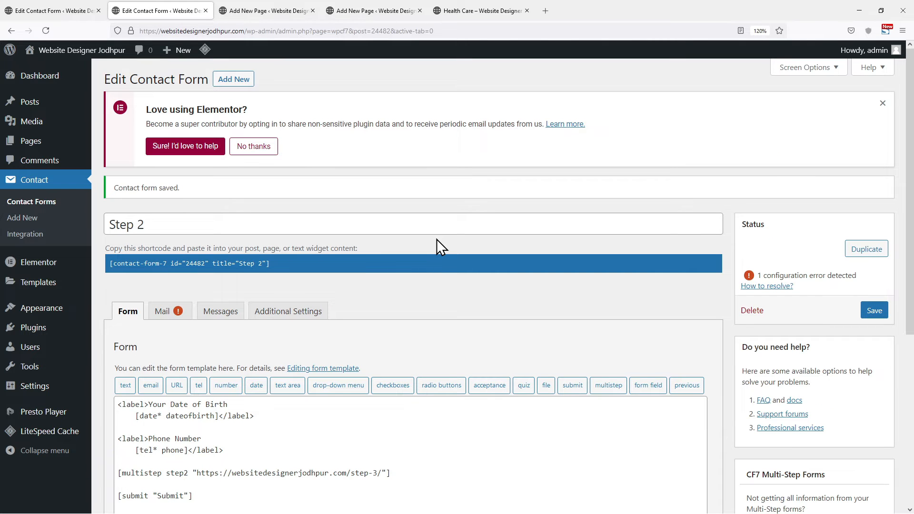
mouse_move(216, 212)
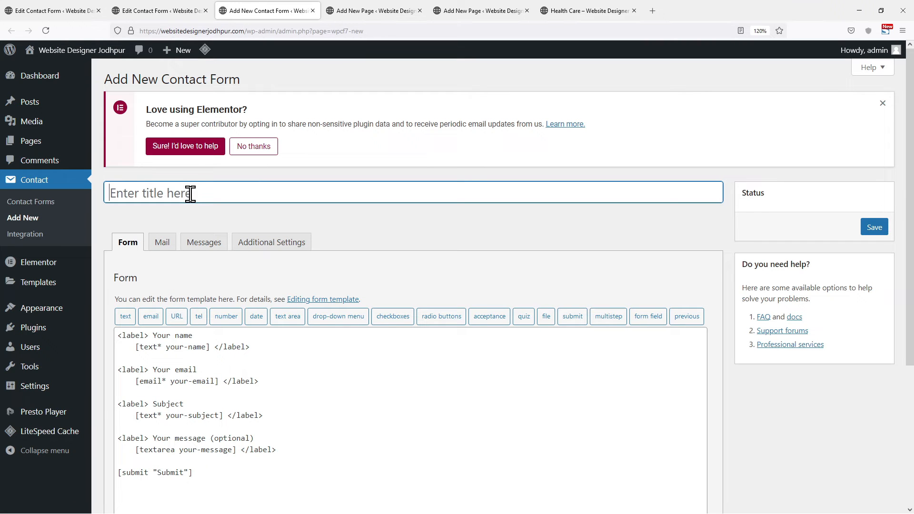
Step: Title the new address-field contact form 'Last step'
type("L")
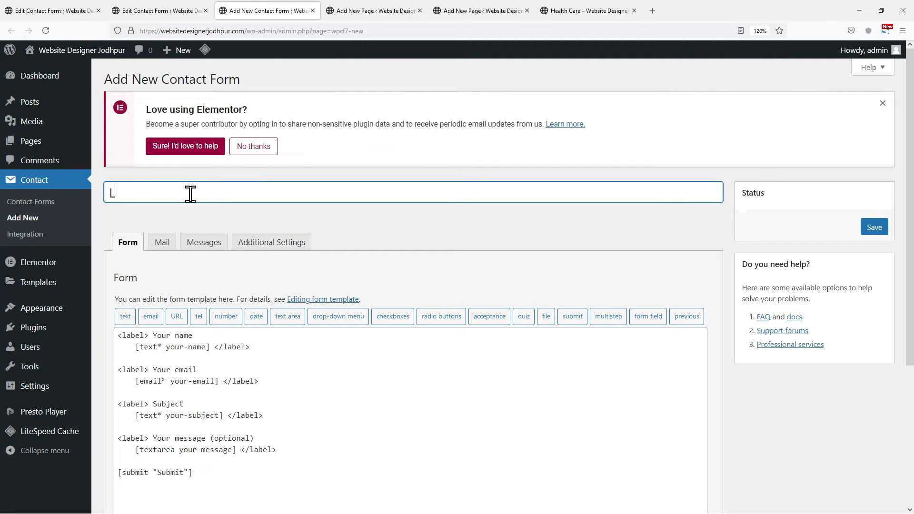
type("ast")
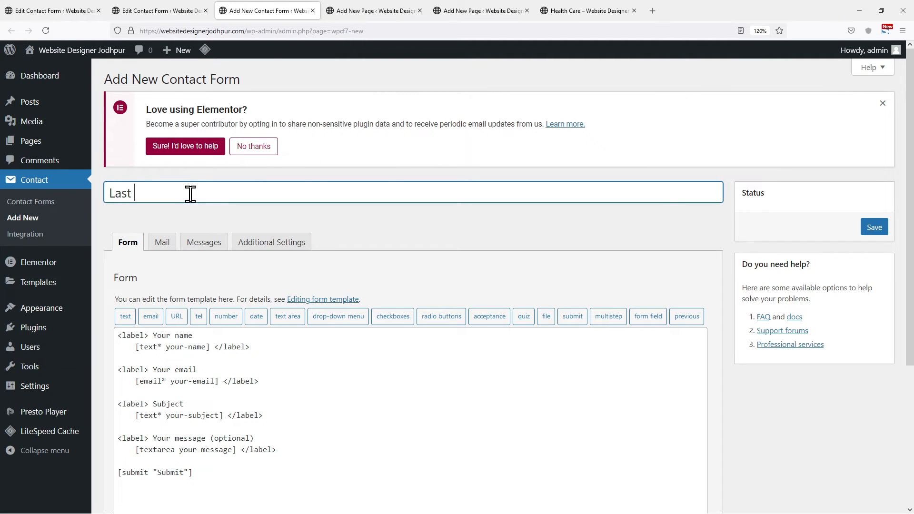
type("step")
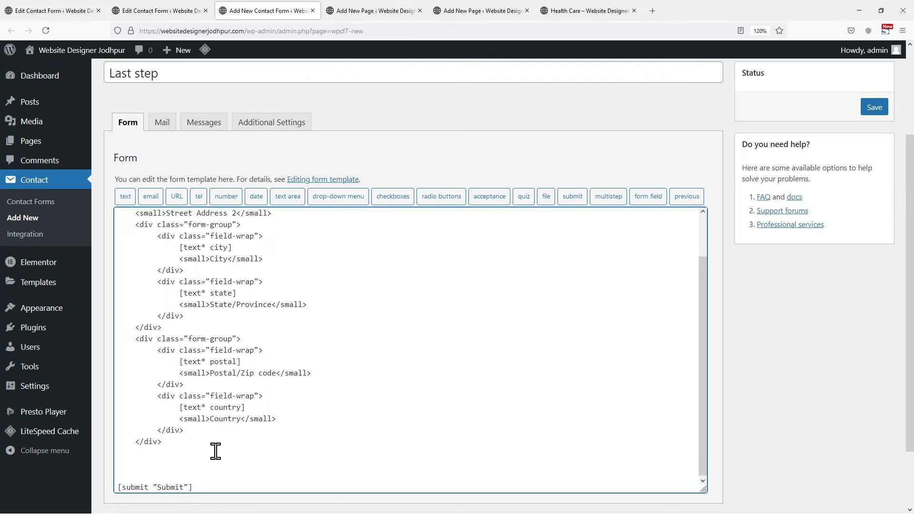
mouse_move(609, 197)
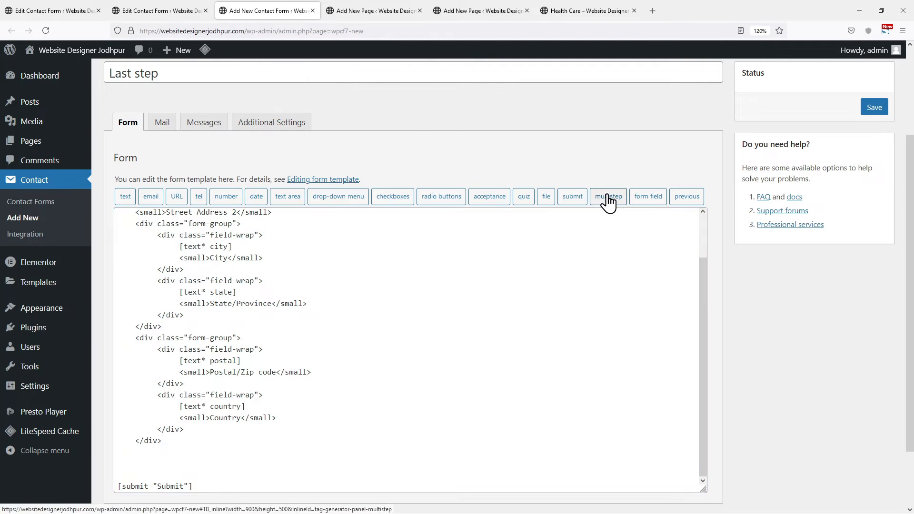
Step: Insert a laststep multistep tag with Last Step and Send Email ticked, and save the form
left_click(609, 196)
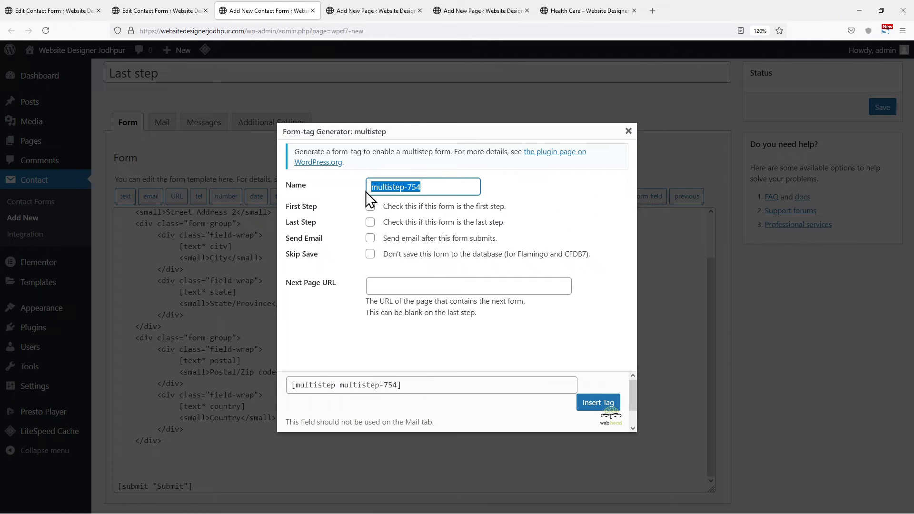
type("f")
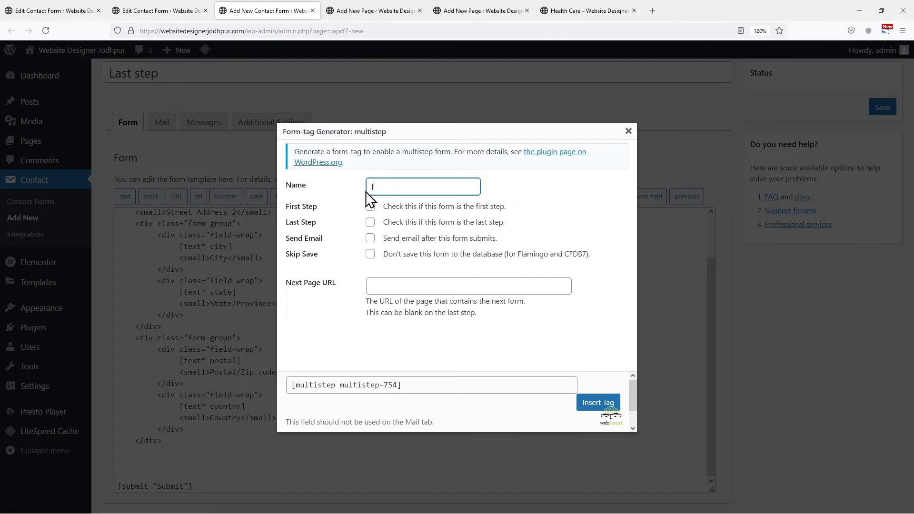
type("last step")
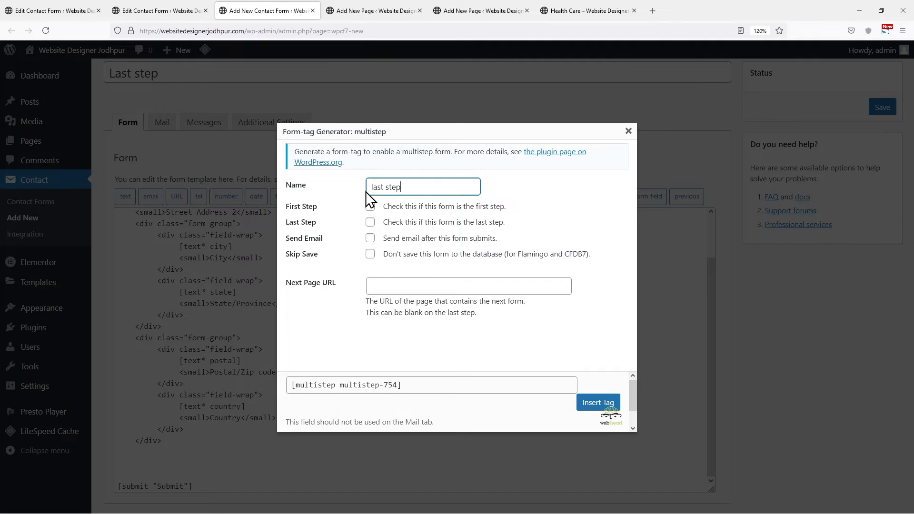
mouse_move(373, 239)
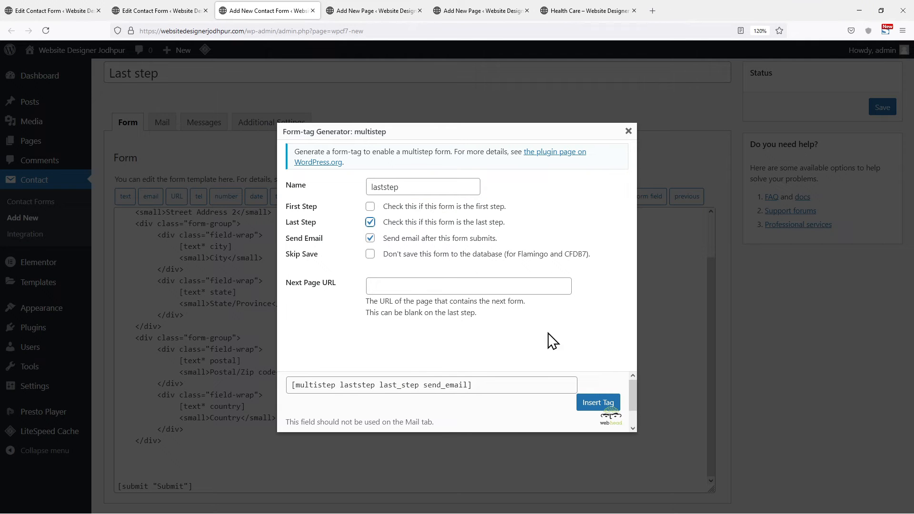
left_click(598, 402)
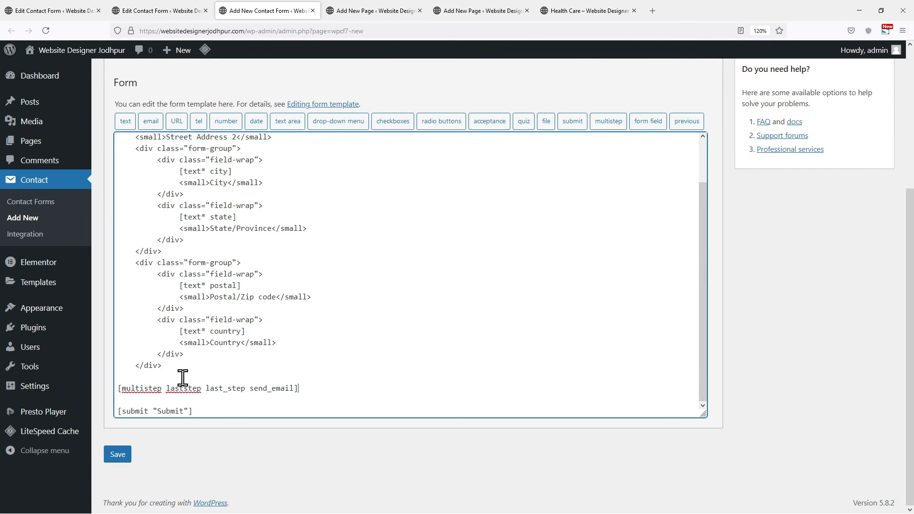
left_click(117, 454)
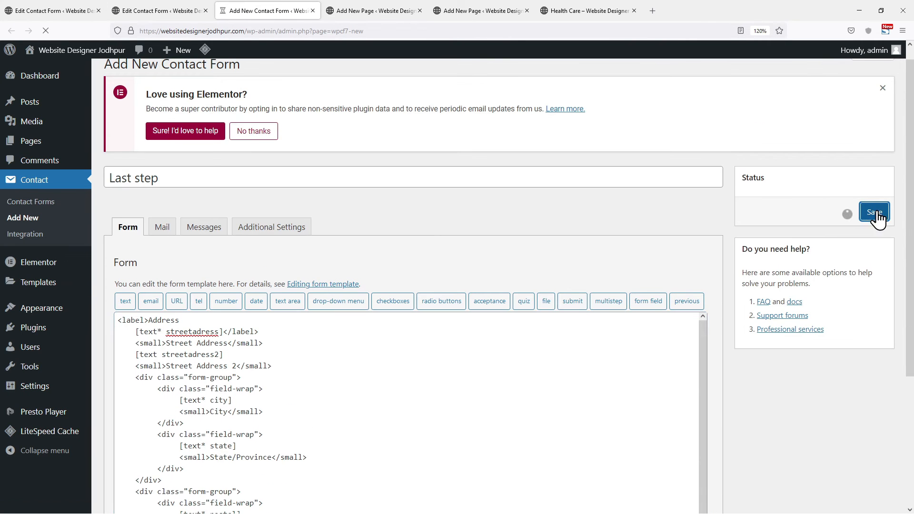
left_click(875, 211)
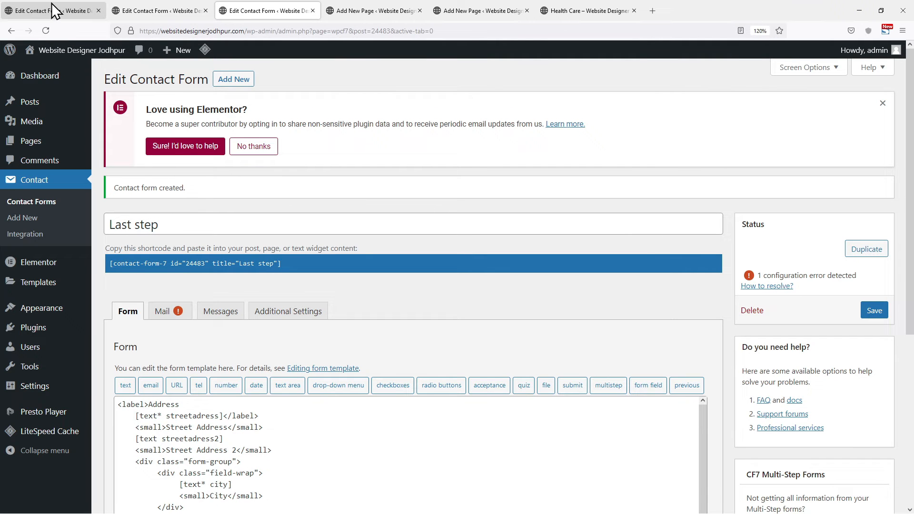
Step: Paste the Step 2 form's shortcode into the Step 2 page and update it
left_click(157, 10)
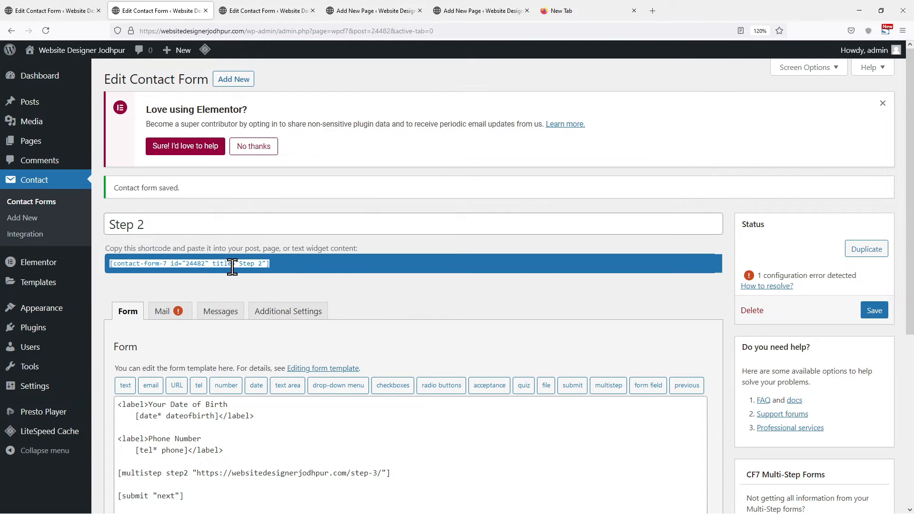
mouse_move(320, 105)
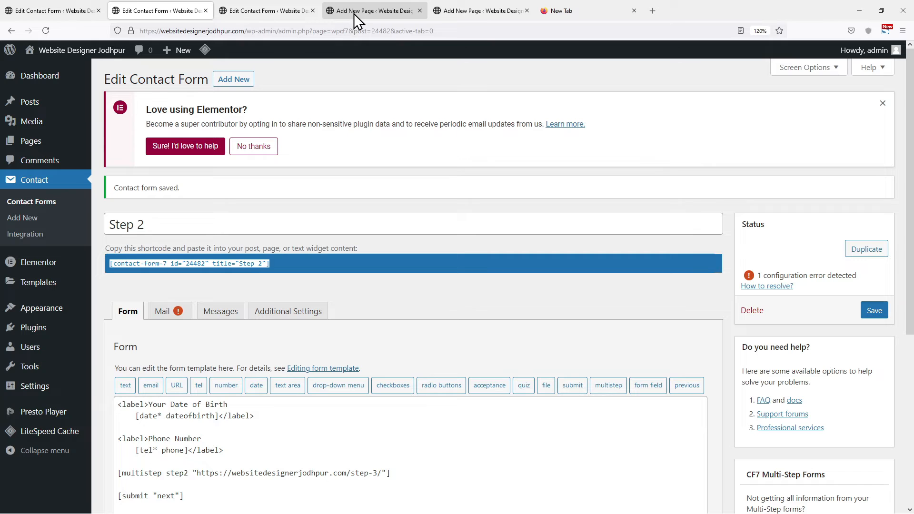
left_click(373, 10)
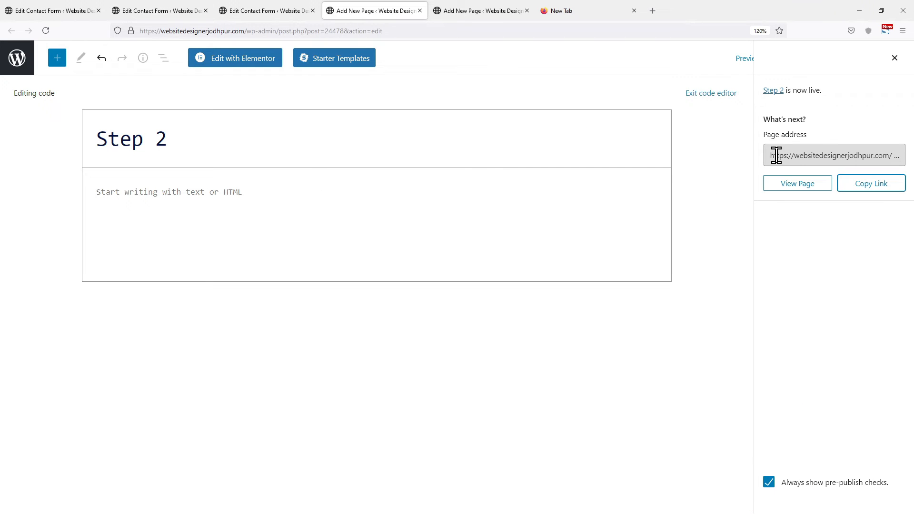
left_click(894, 57)
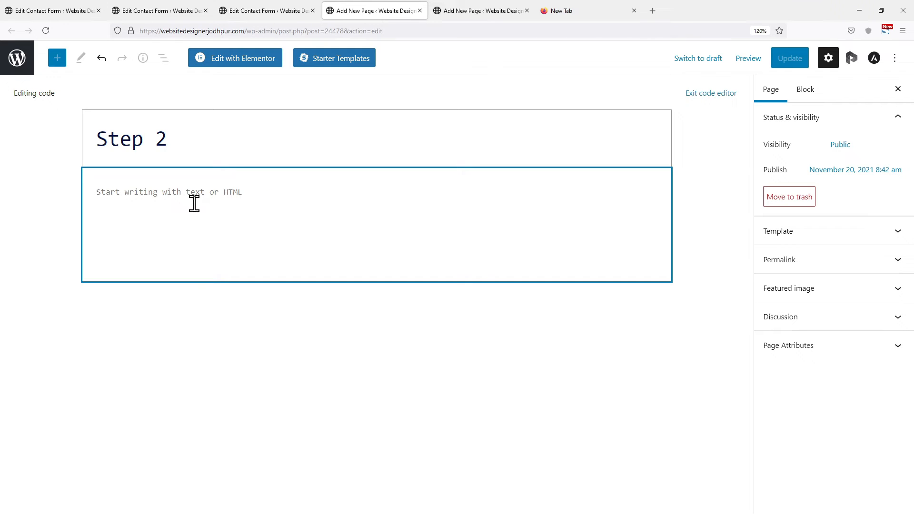
left_click(790, 57)
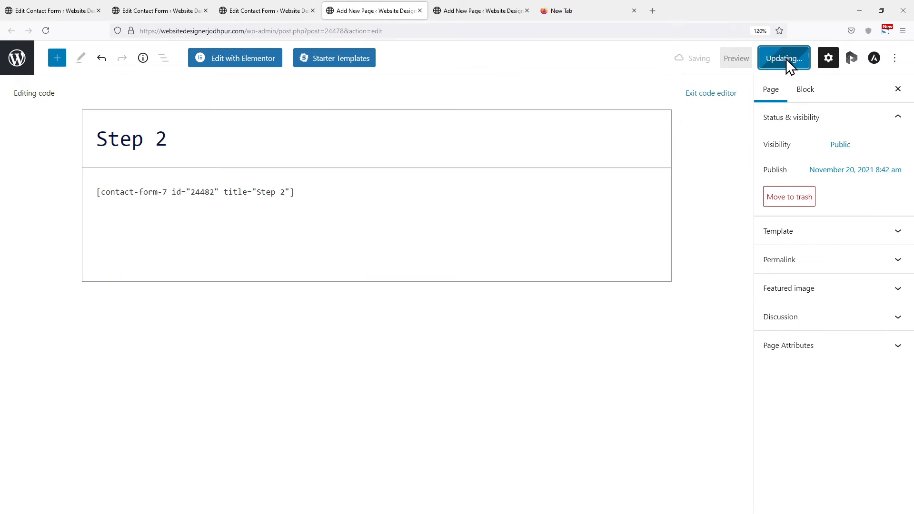
left_click(784, 58)
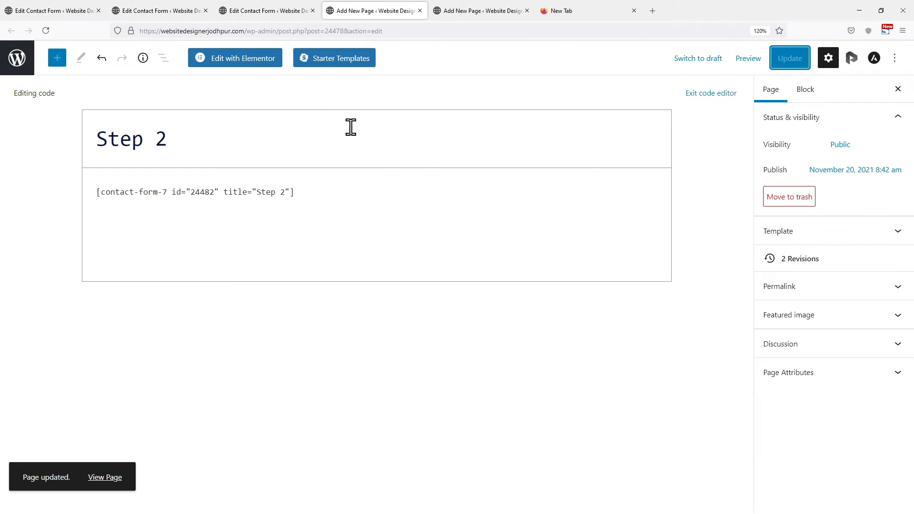
Step: Add the Last step form's shortcode to the Step 3 page
left_click(268, 11)
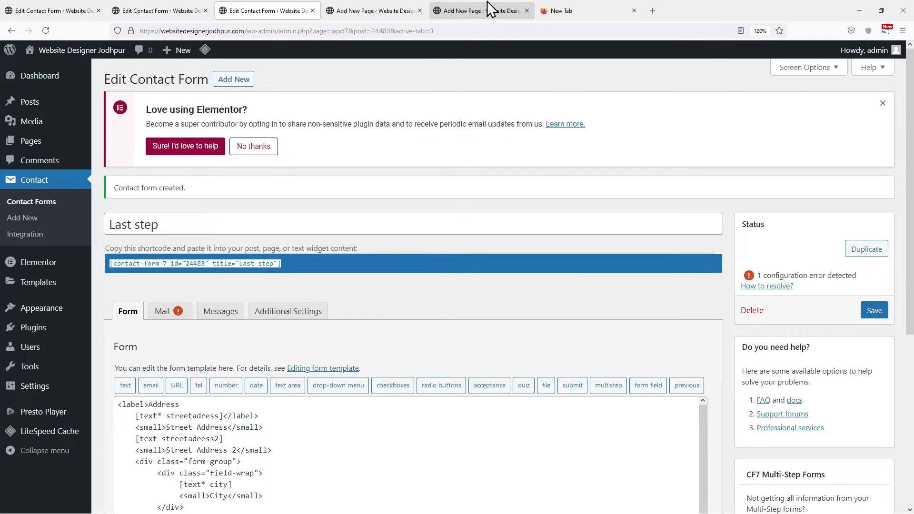
left_click(482, 10)
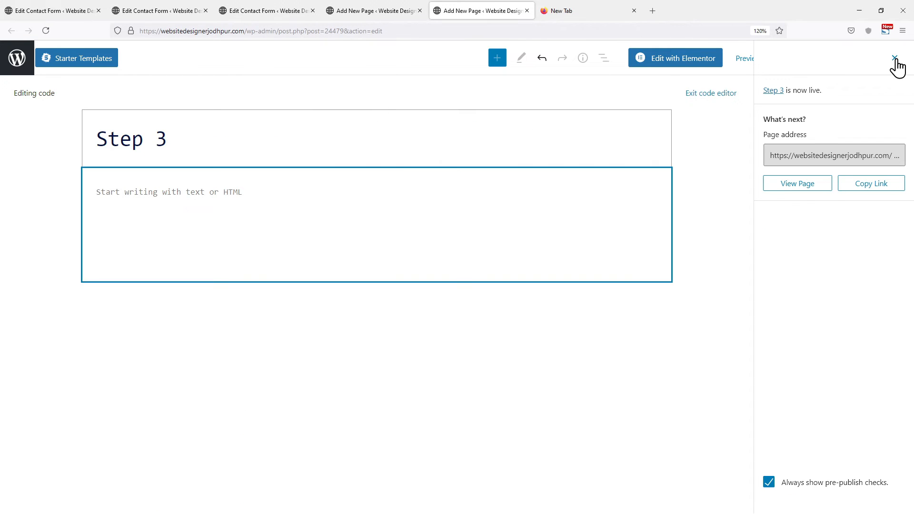
left_click(896, 58)
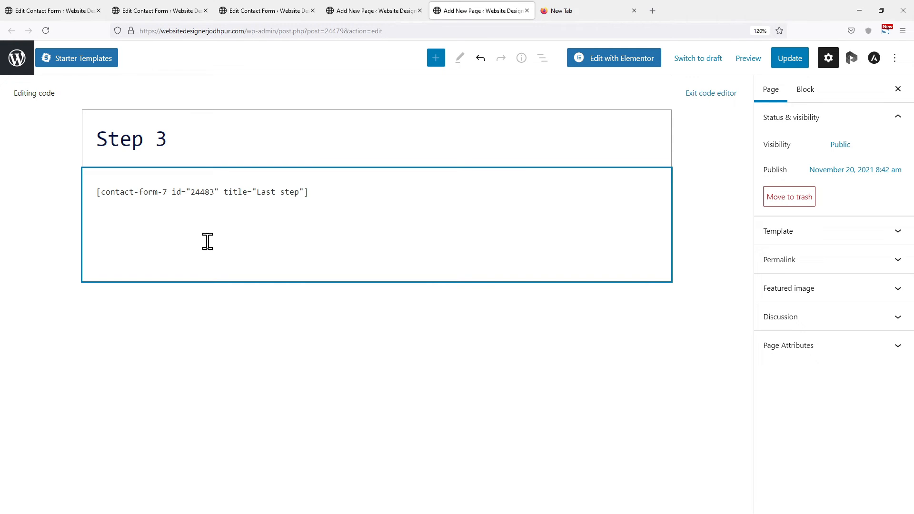
left_click(790, 58)
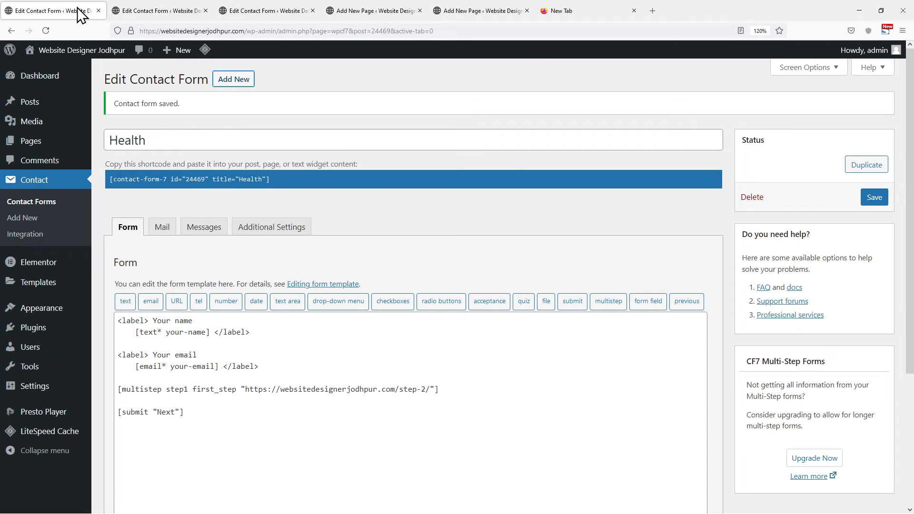
mouse_move(179, 281)
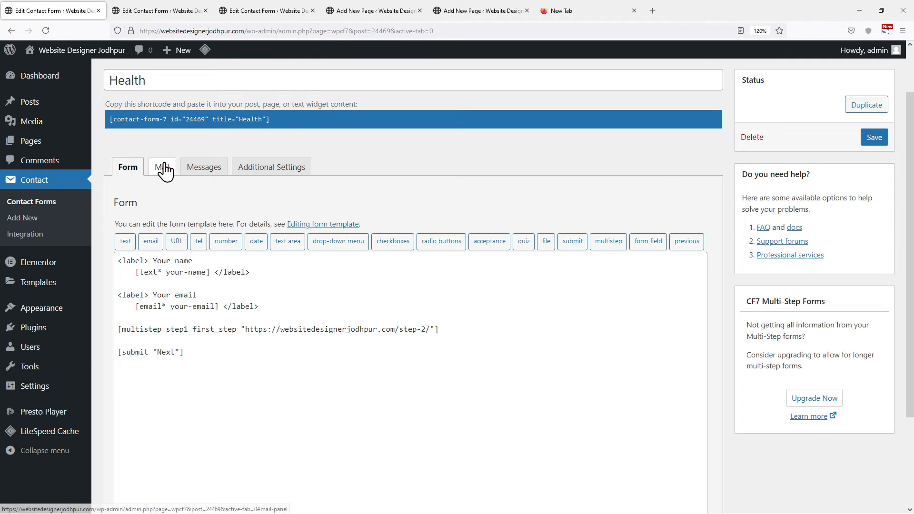
Step: Review the Health form's Mail message body field lines, then reopen the Last step form
left_click(162, 167)
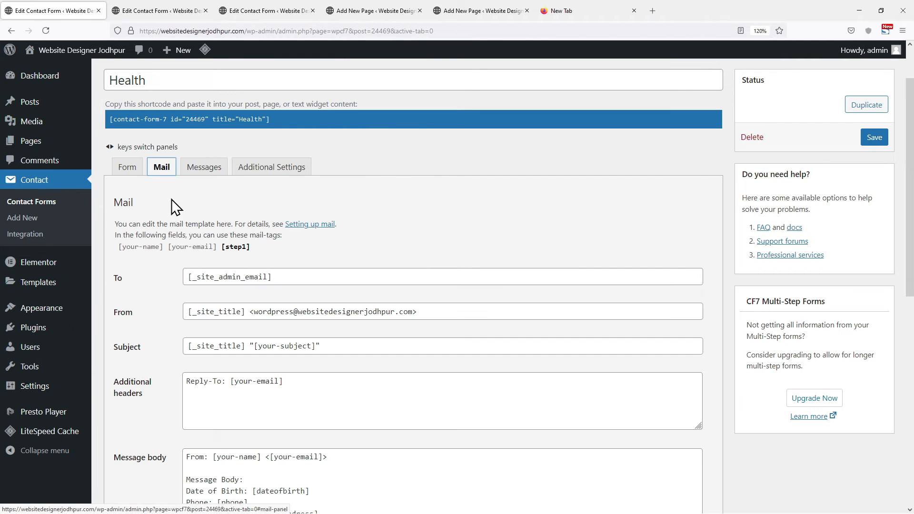
scroll("down", 3)
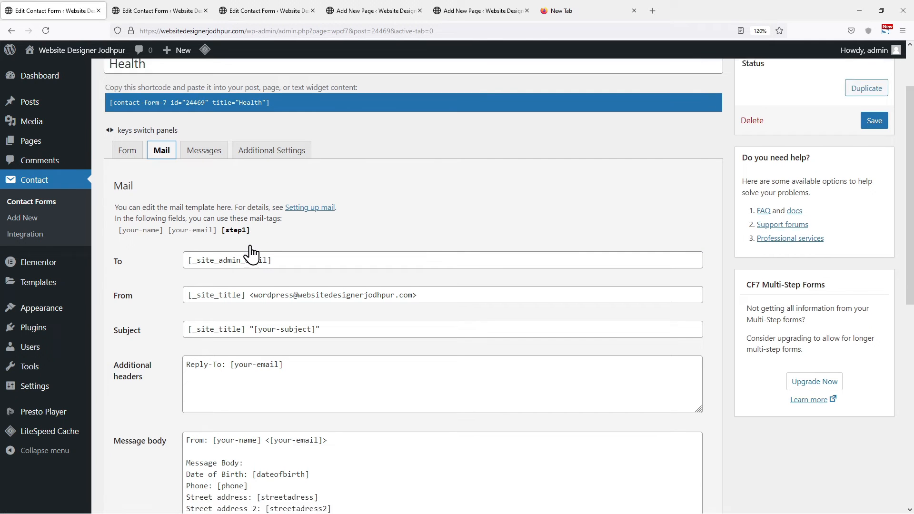
scroll("down", 3)
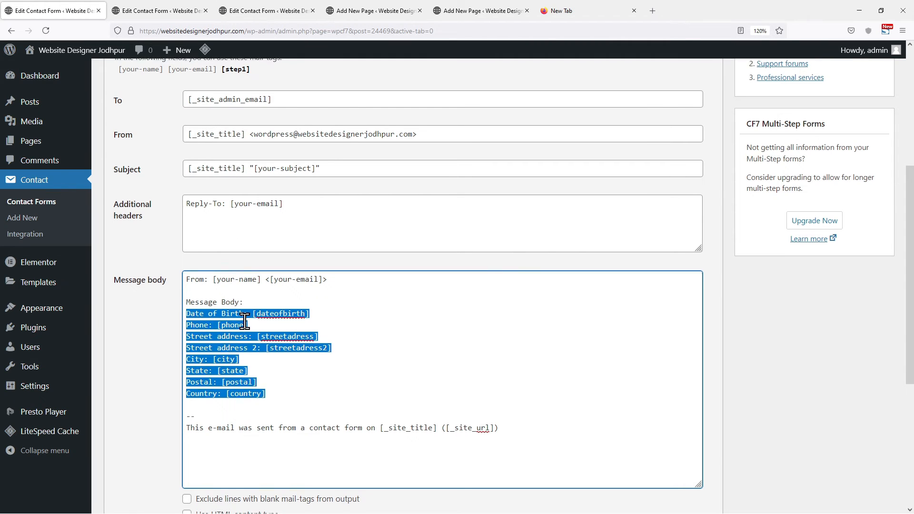
left_click(268, 11)
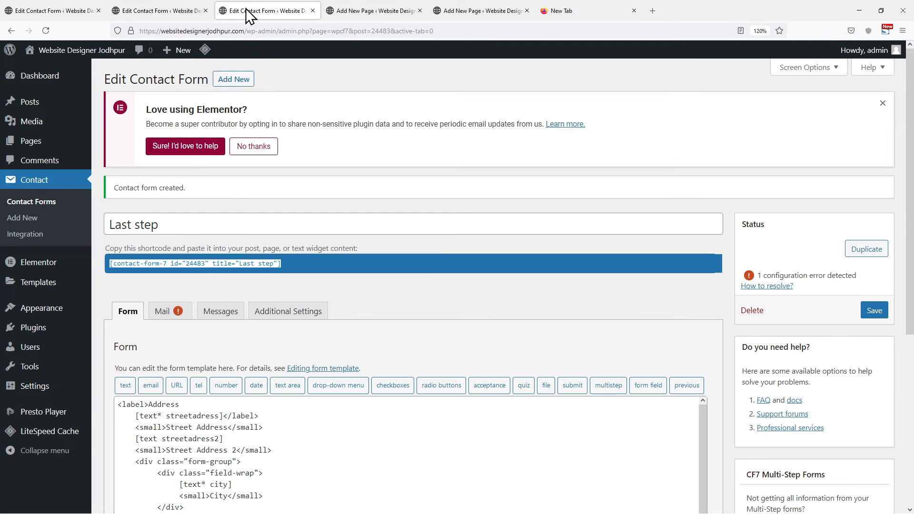
Step: Replace [your-message] with field lines such as 'Date of Birth: [dateofbirth]' and save
left_click(169, 311)
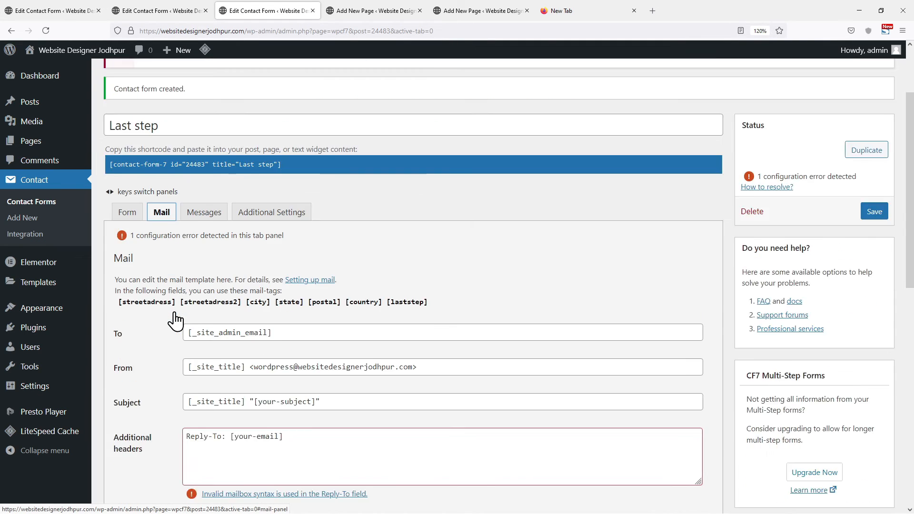
scroll("down", 3)
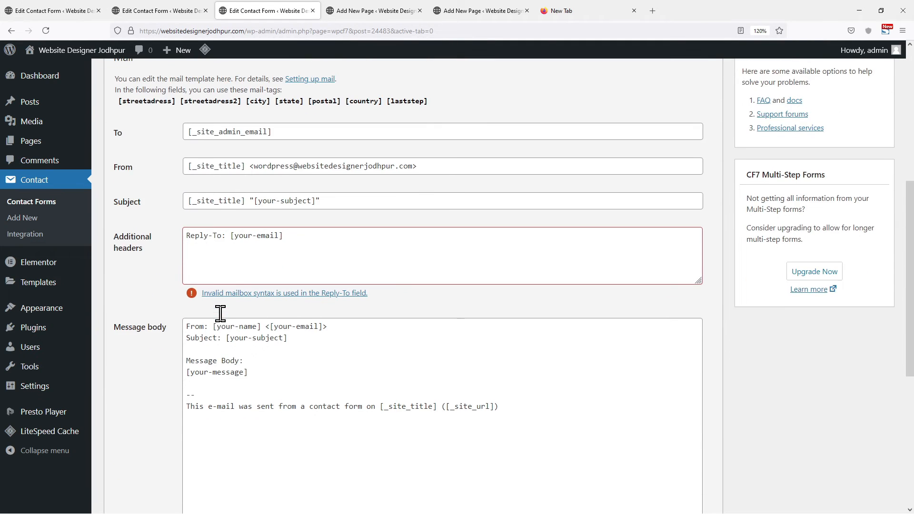
double_click(217, 372)
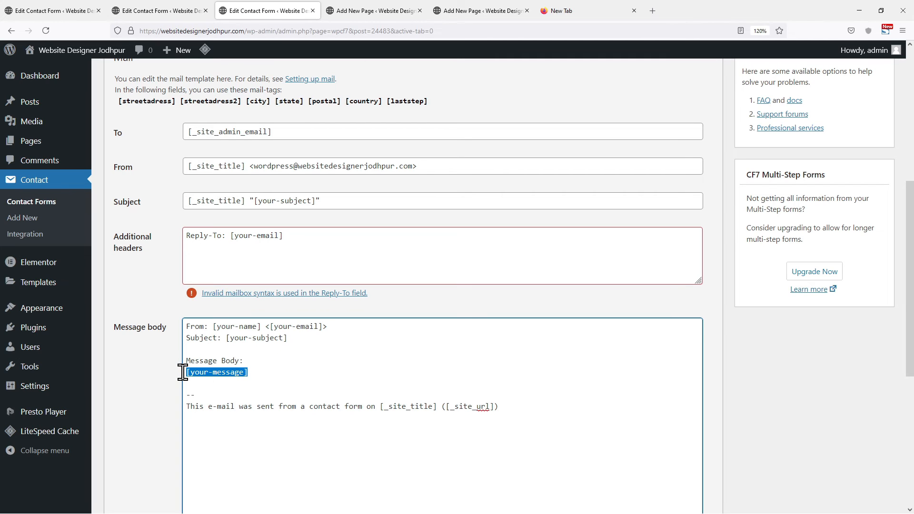
type("Date of Birth: [dateofbirth]")
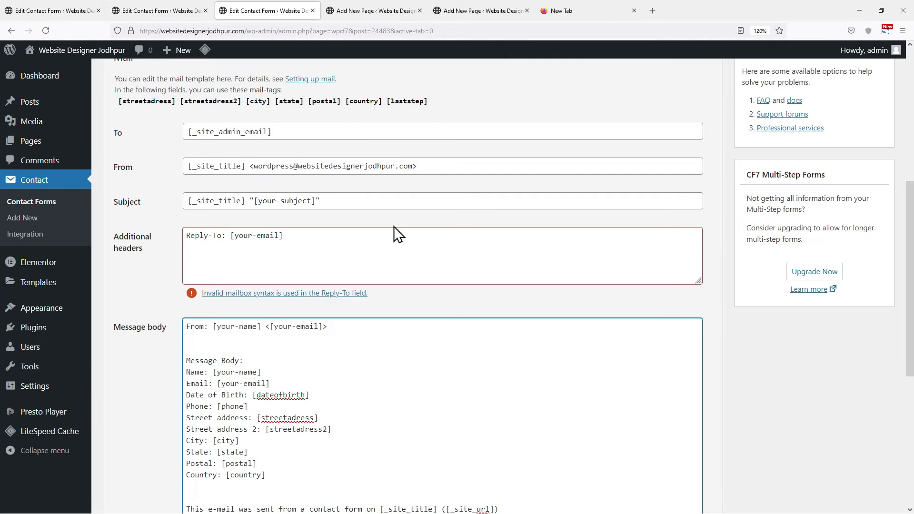
left_click(874, 130)
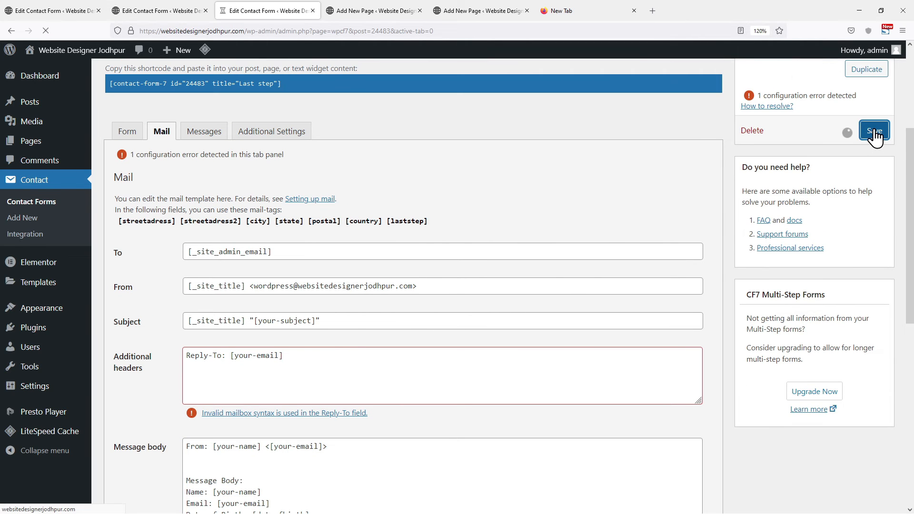
left_click(875, 130)
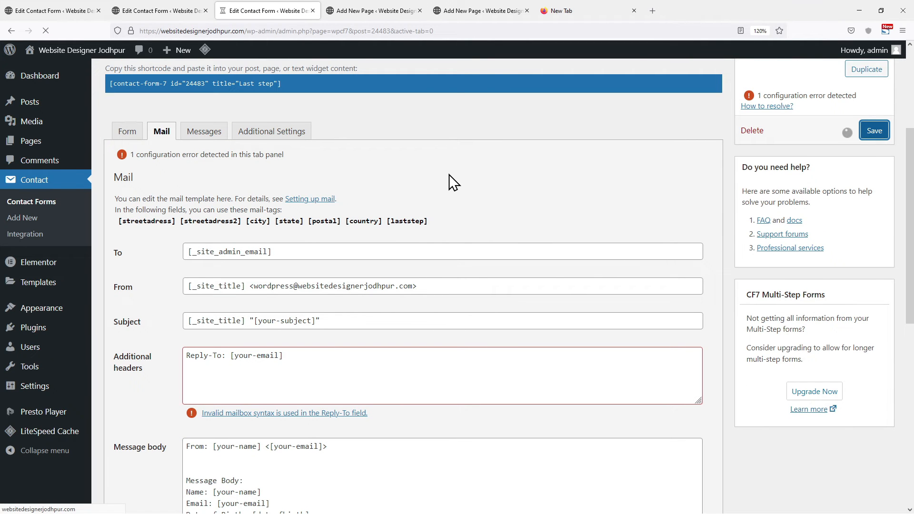
left_click(873, 130)
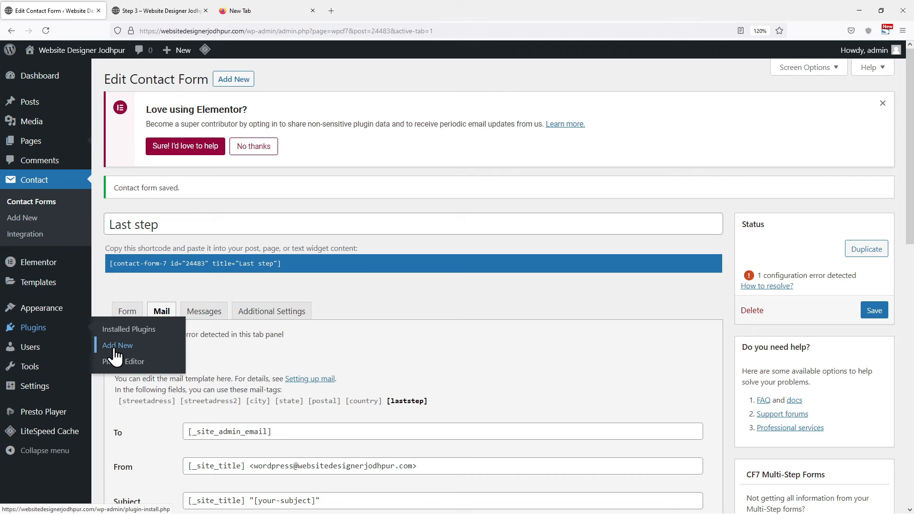
Step: Search the plugin directory for 'submission'
left_click(117, 345)
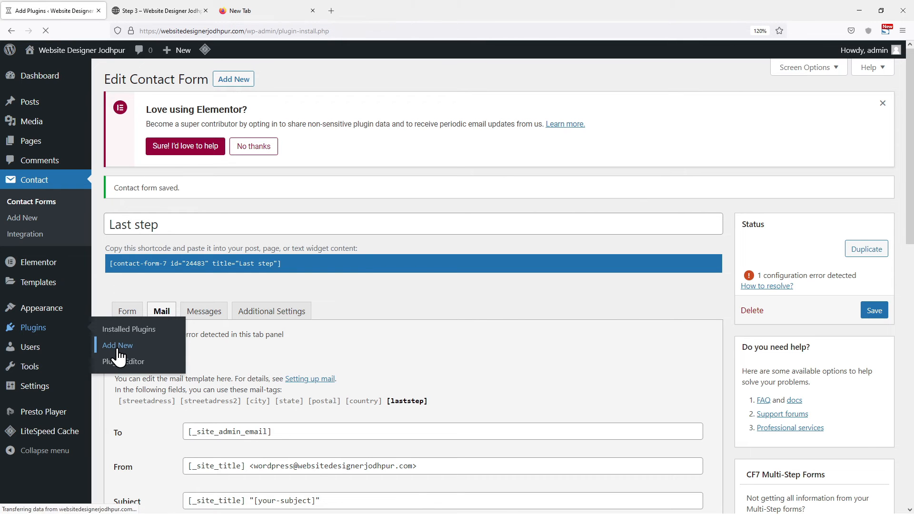
left_click(118, 346)
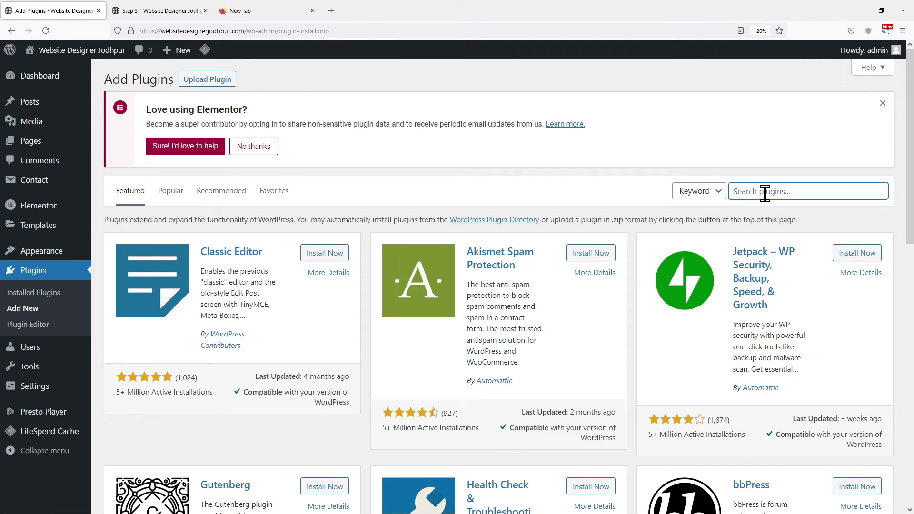
type("submiss")
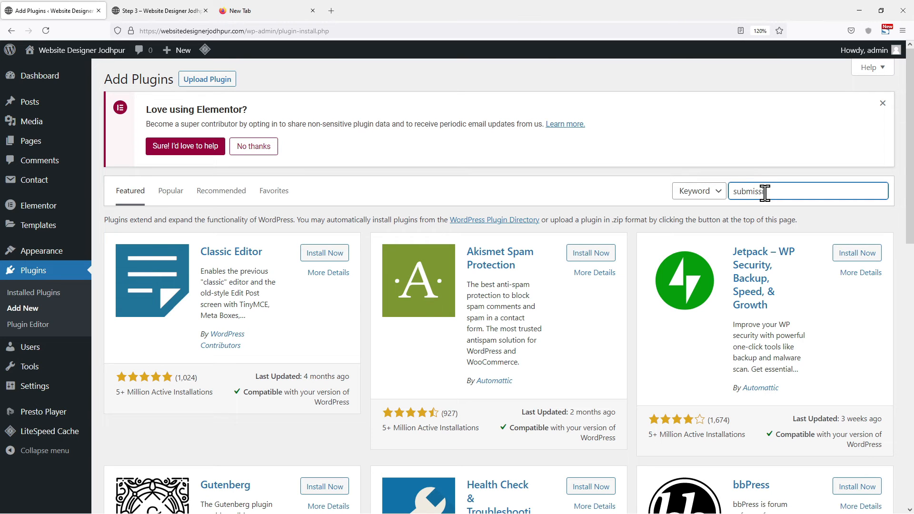
key("Return")
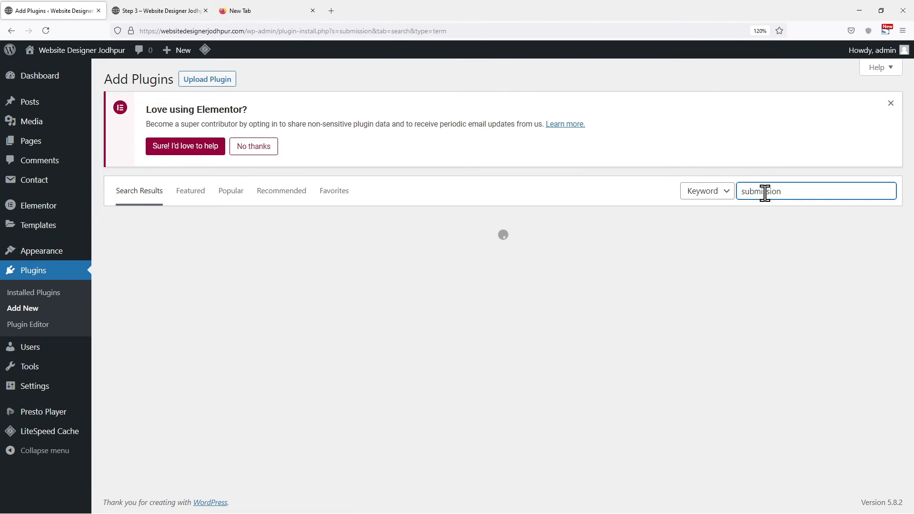
key("Return")
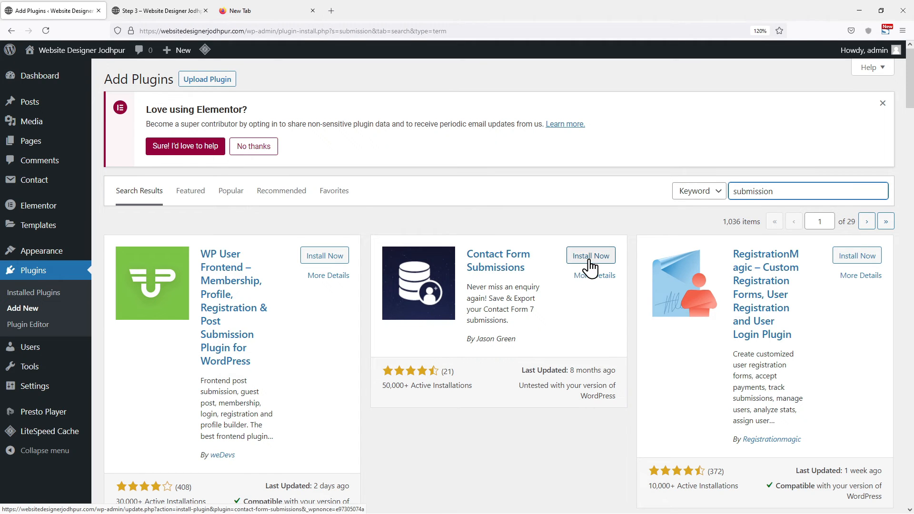
Step: Install and activate Contact Form Submissions, then view Contact > Submissions
left_click(590, 255)
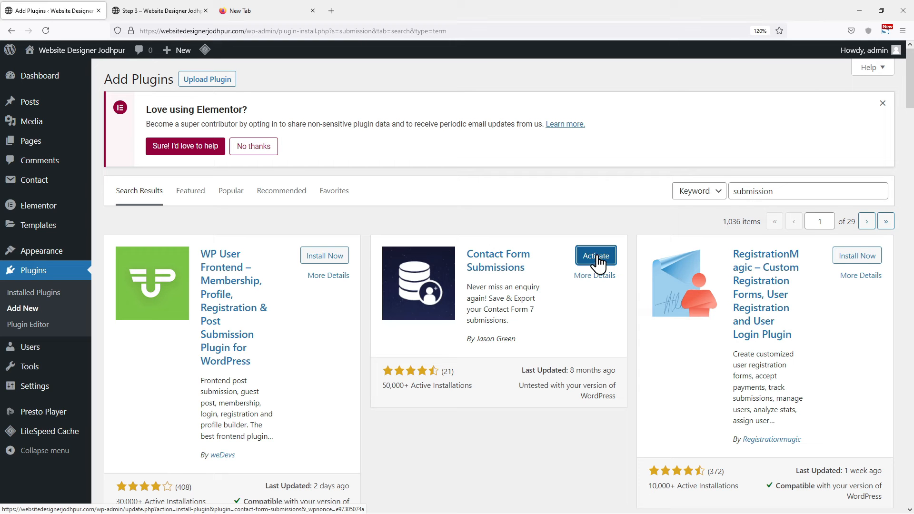
left_click(596, 256)
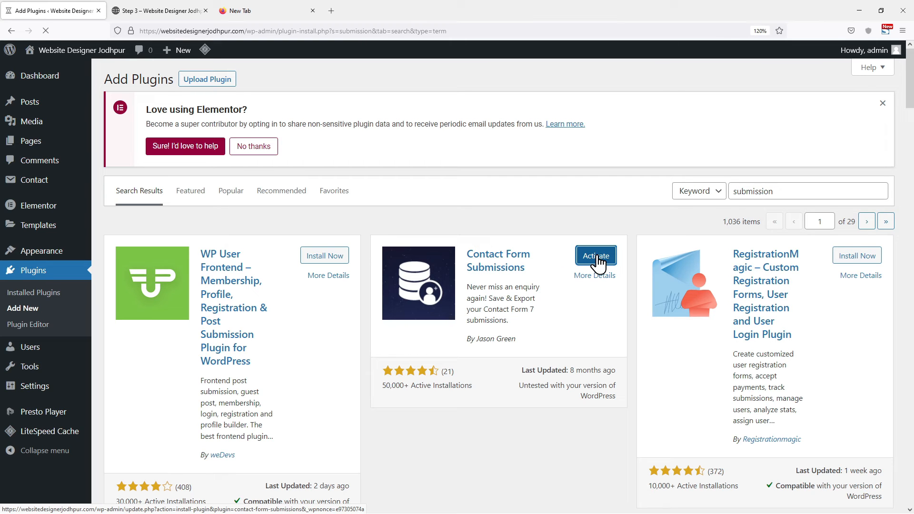
left_click(595, 256)
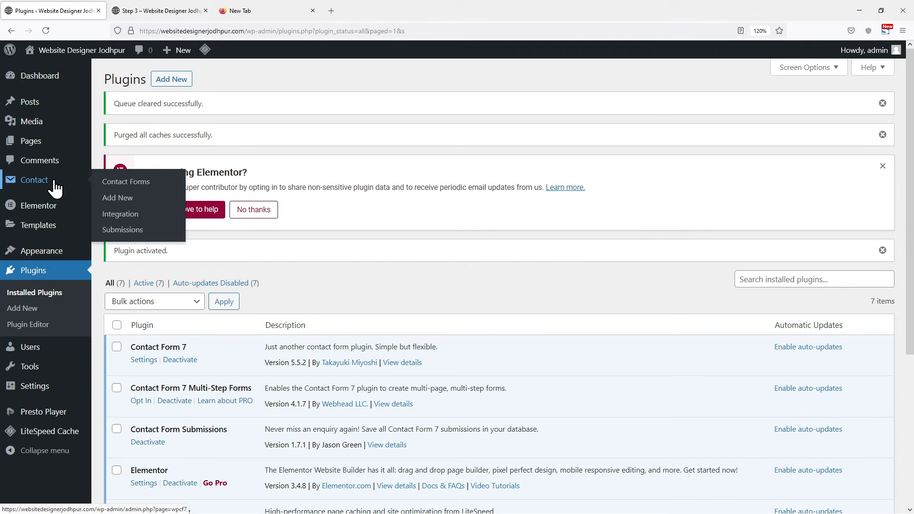
left_click(122, 229)
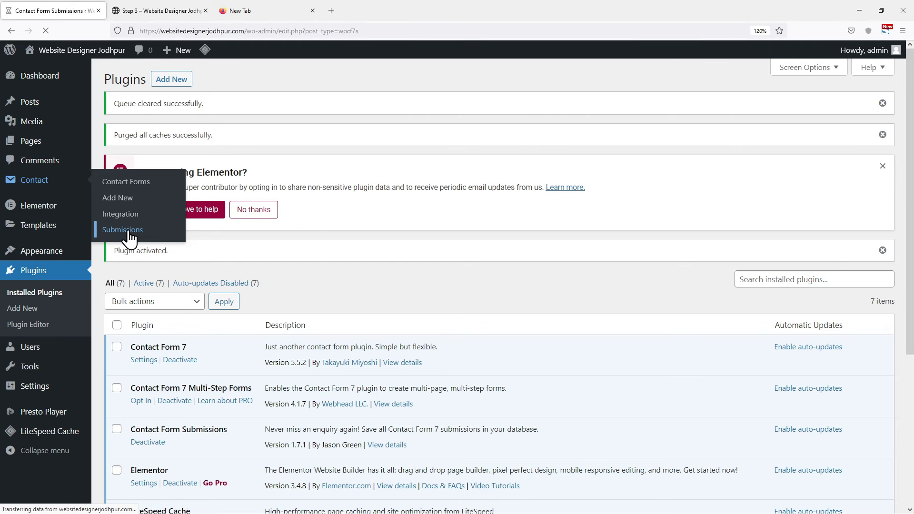
left_click(122, 229)
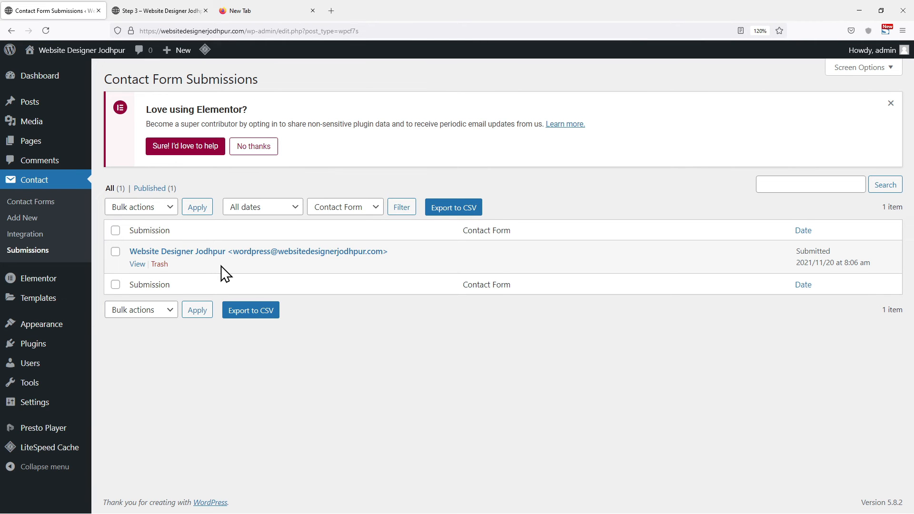
mouse_move(190, 250)
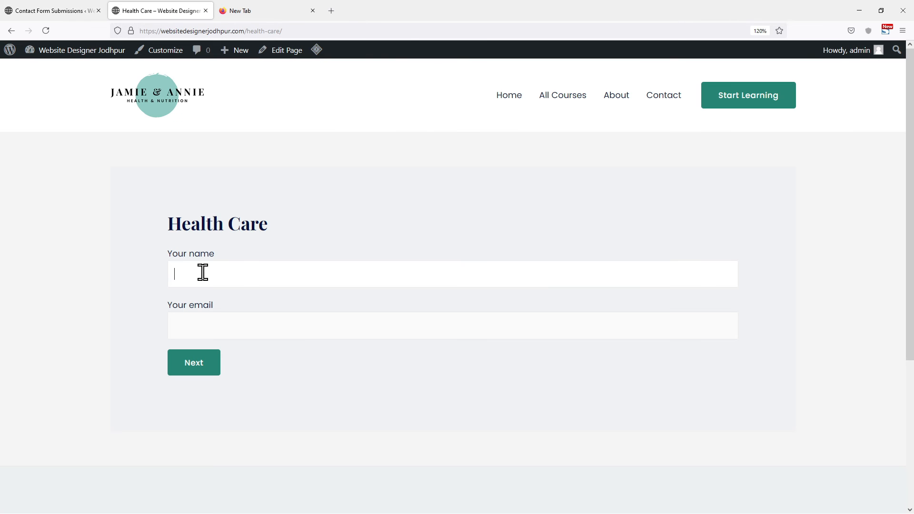
Step: Submit a test entry through name/email, birth date/phone, and address steps of the Health Care form
left_click(194, 362)
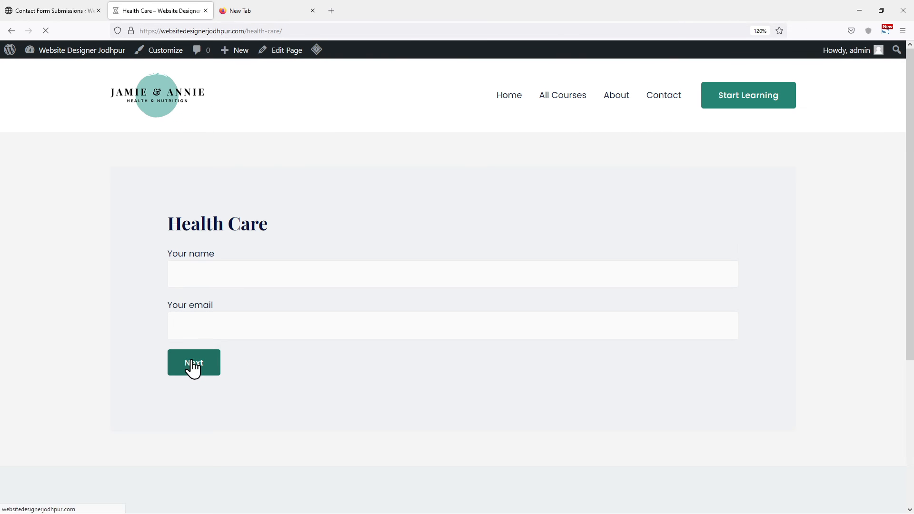
left_click(194, 363)
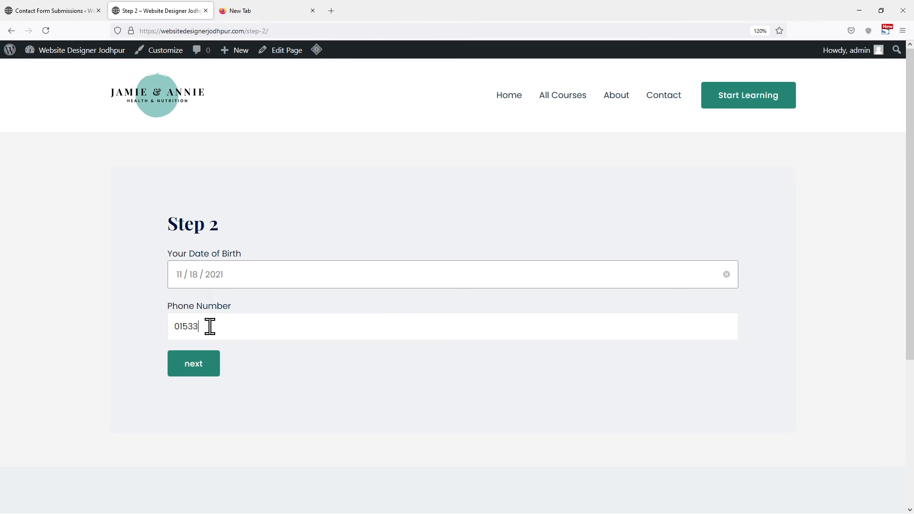
left_click(193, 363)
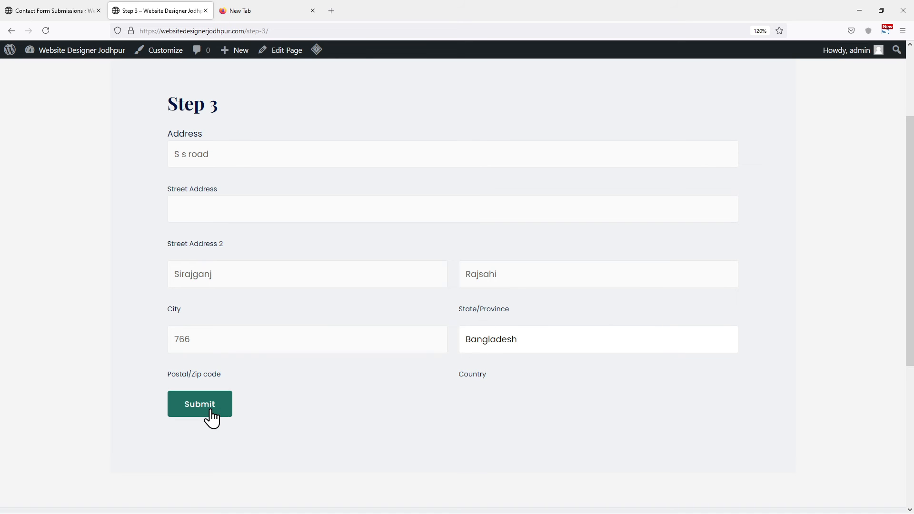
left_click(200, 405)
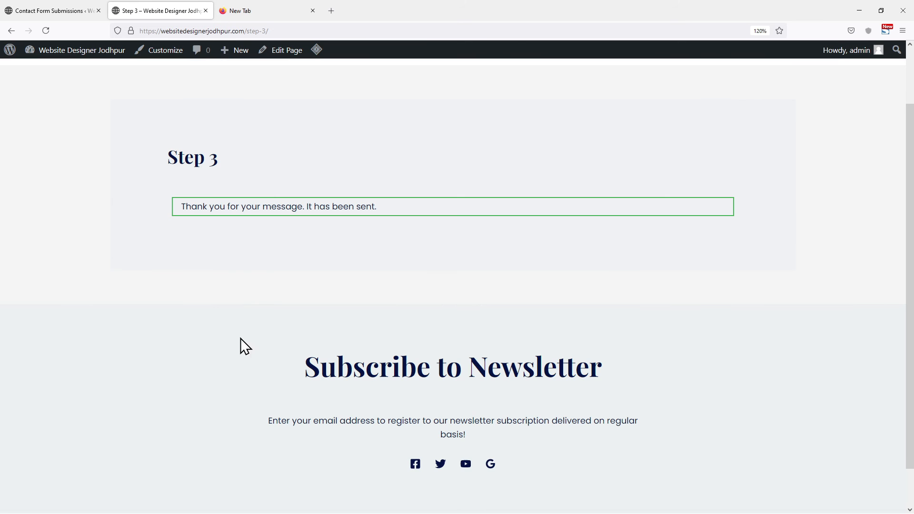
left_click(49, 10)
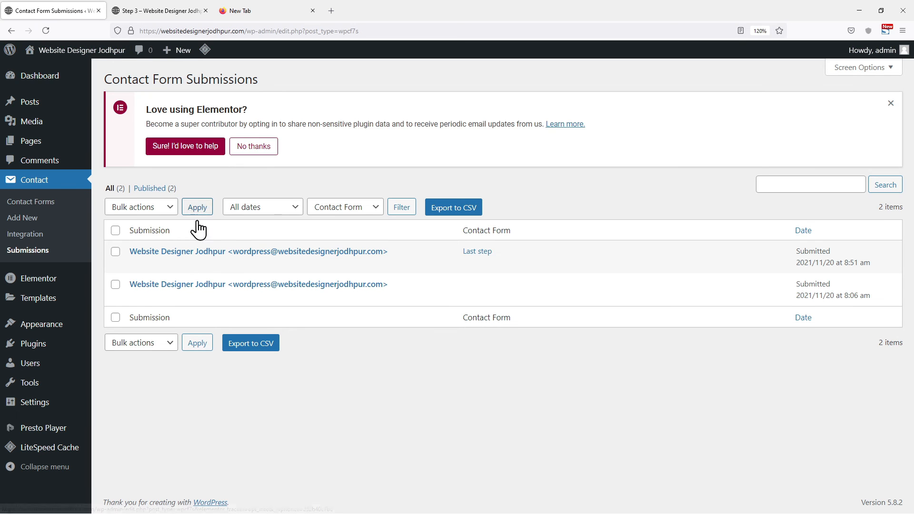
mouse_move(249, 256)
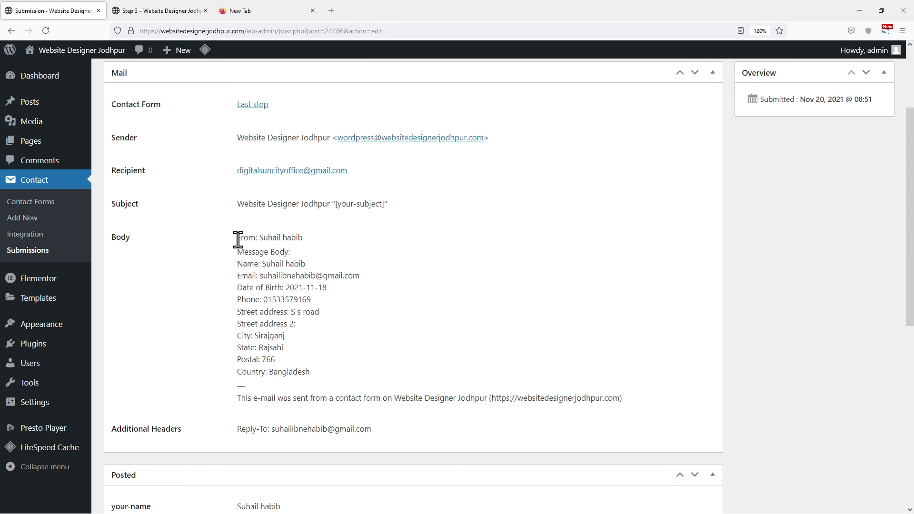
mouse_move(293, 376)
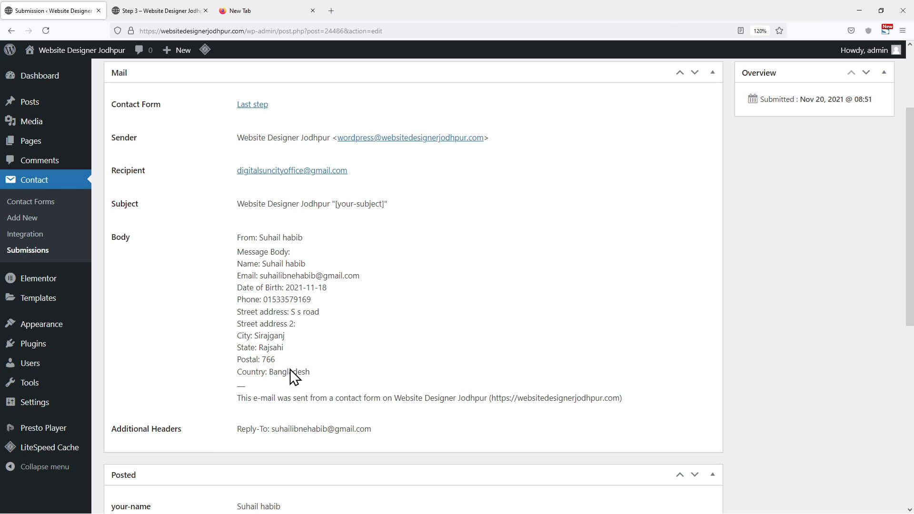
mouse_move(380, 476)
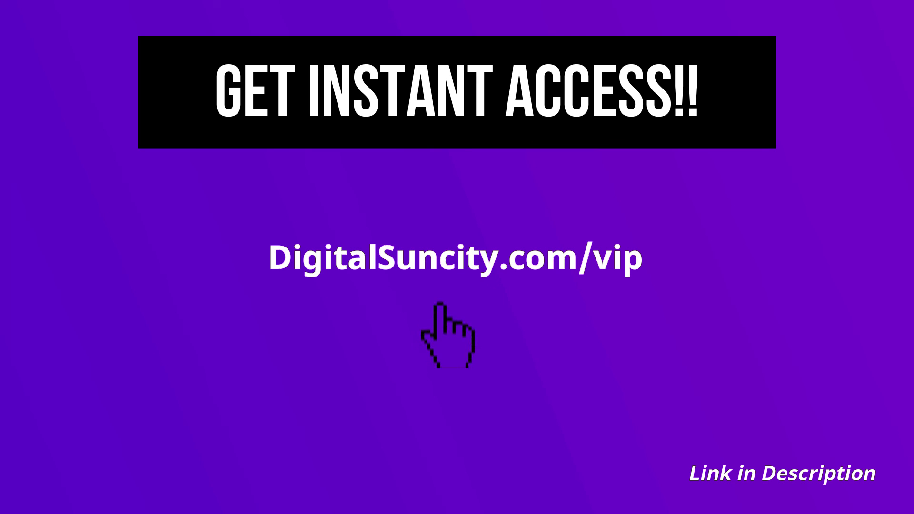
mouse_move(444, 303)
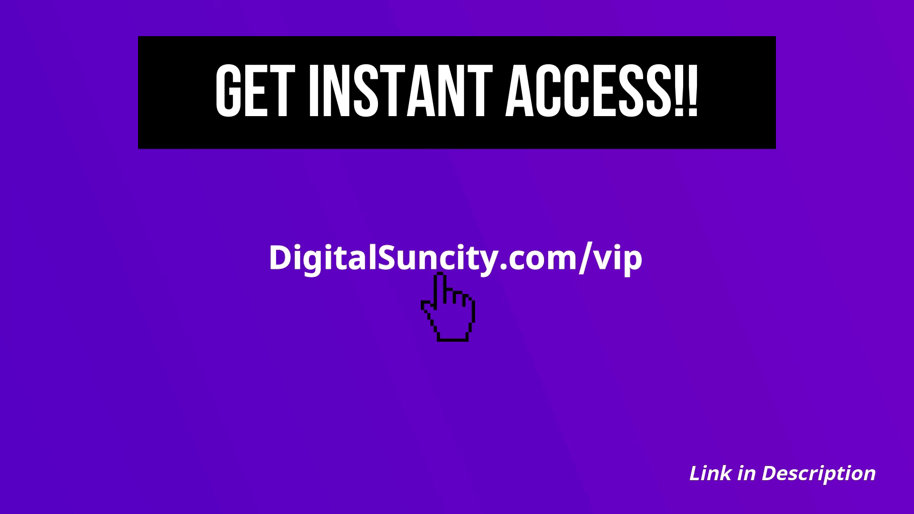